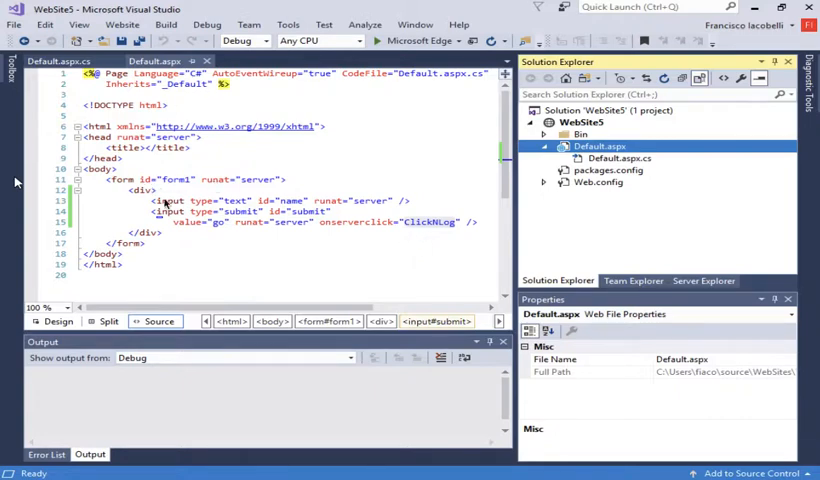
mouse_move(304, 210)
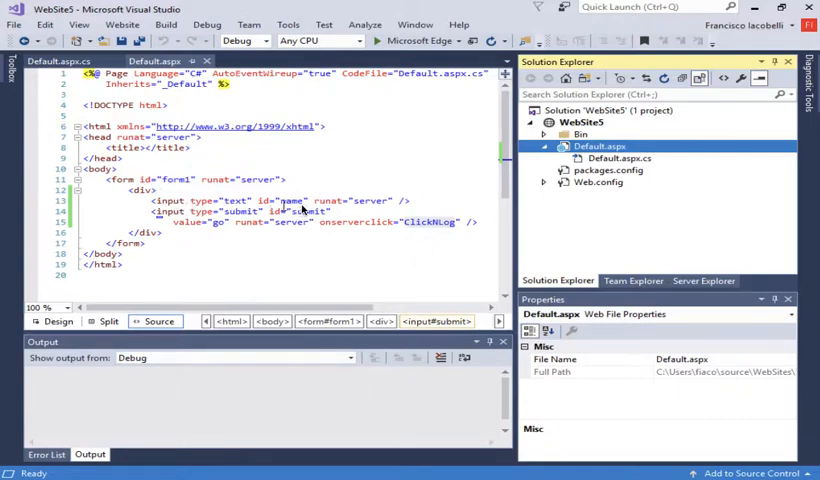
mouse_move(240, 222)
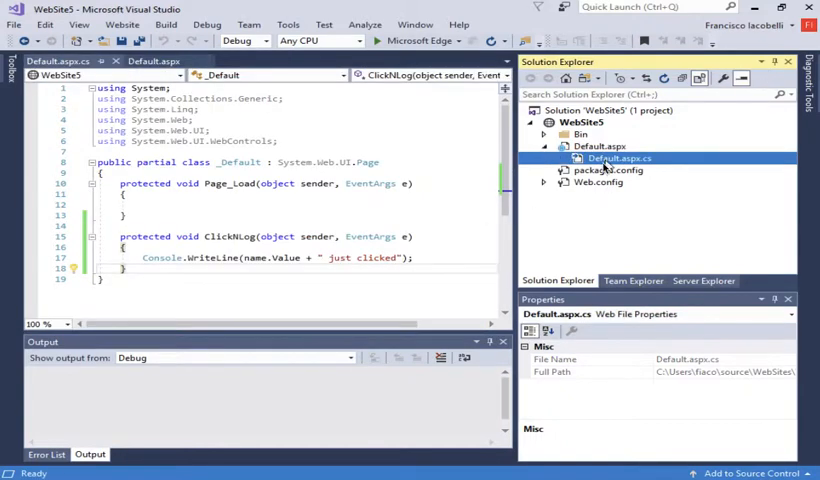
- Launch WebSite5 in Microsoft Edge, try the page, then close Edge with Close all
click(228, 236)
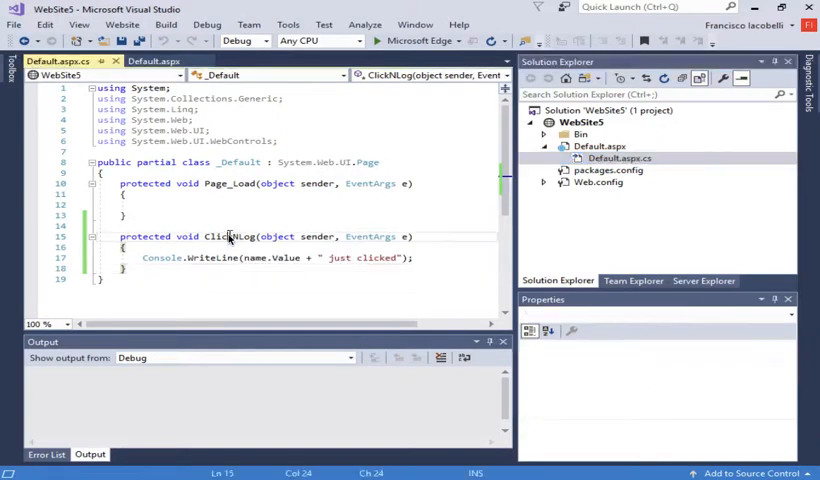
mouse_move(164, 258)
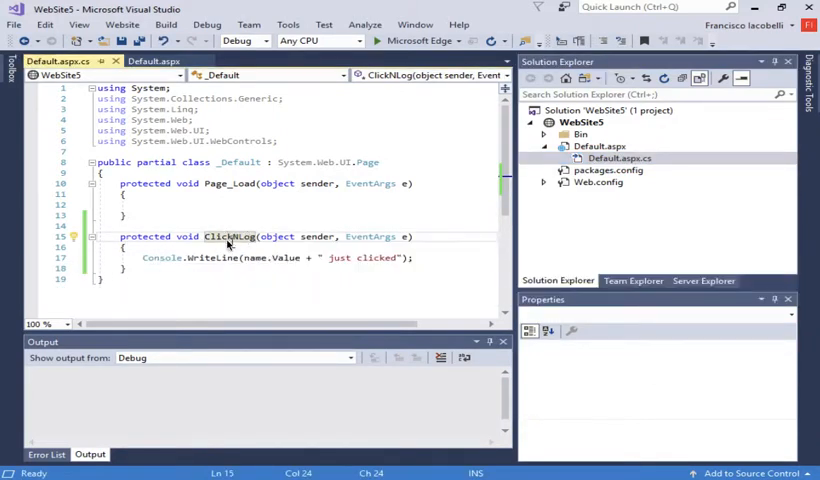
mouse_move(164, 264)
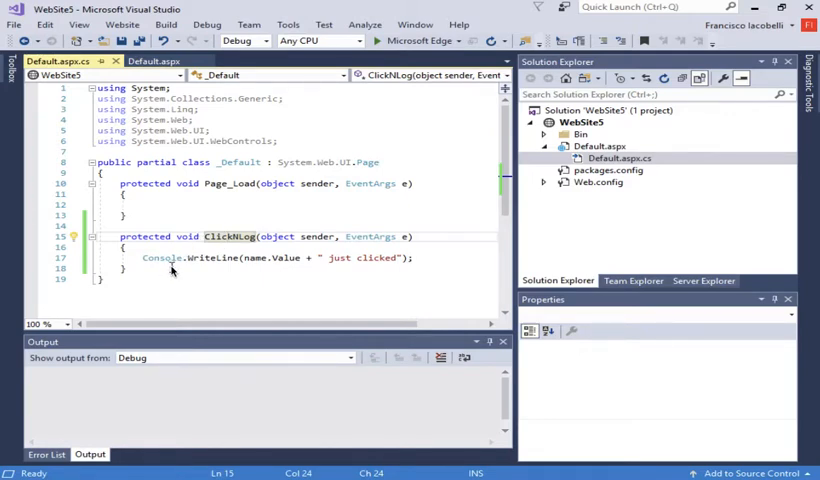
mouse_move(256, 258)
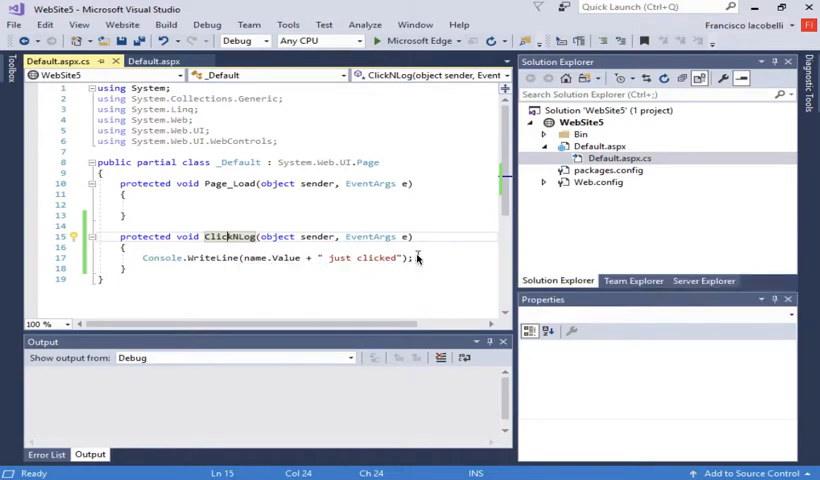
mouse_move(442, 104)
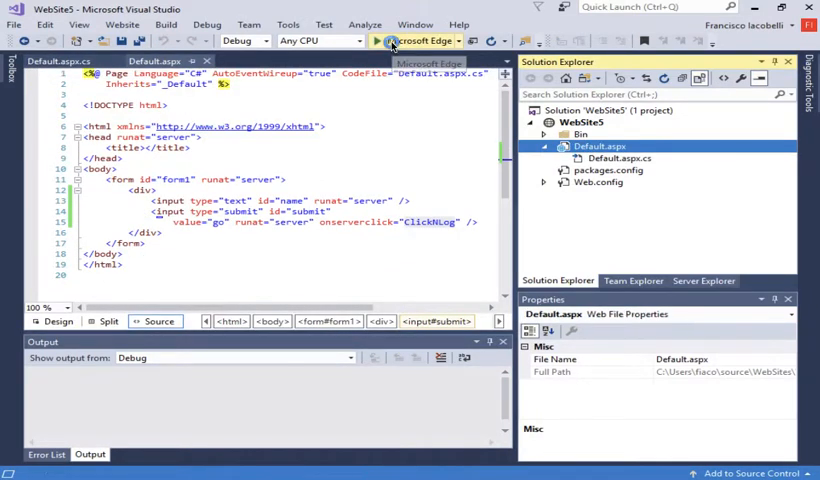
click(376, 40)
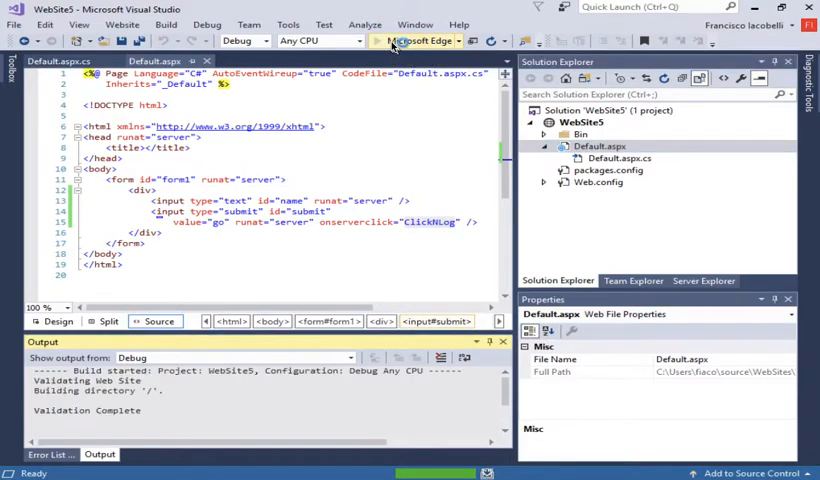
click(412, 40)
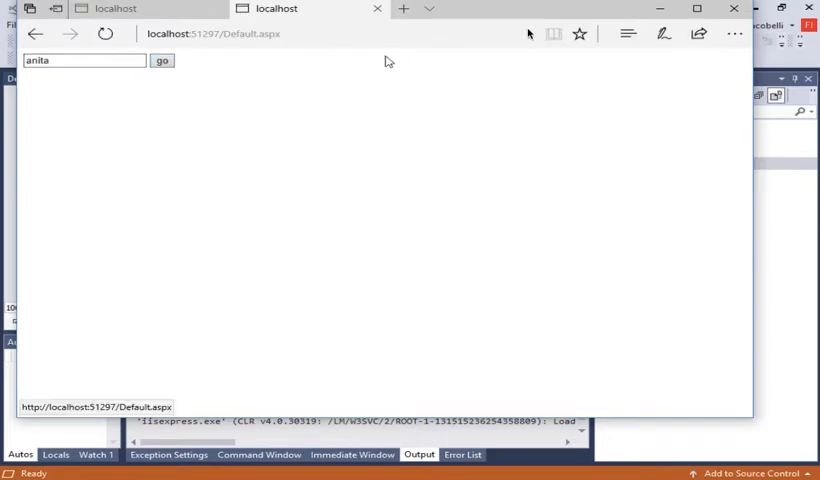
click(734, 8)
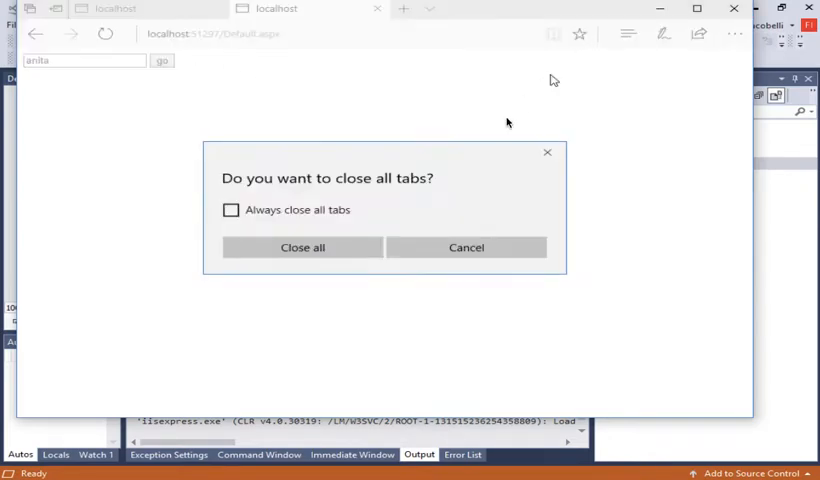
click(302, 246)
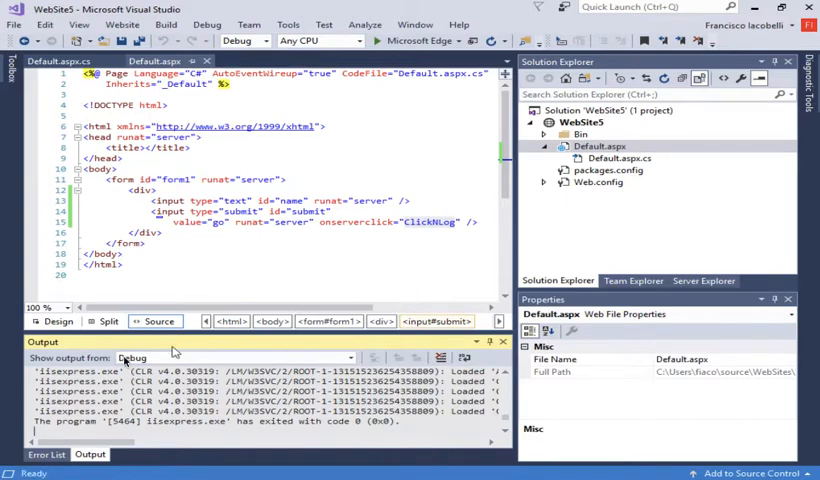
mouse_move(460, 144)
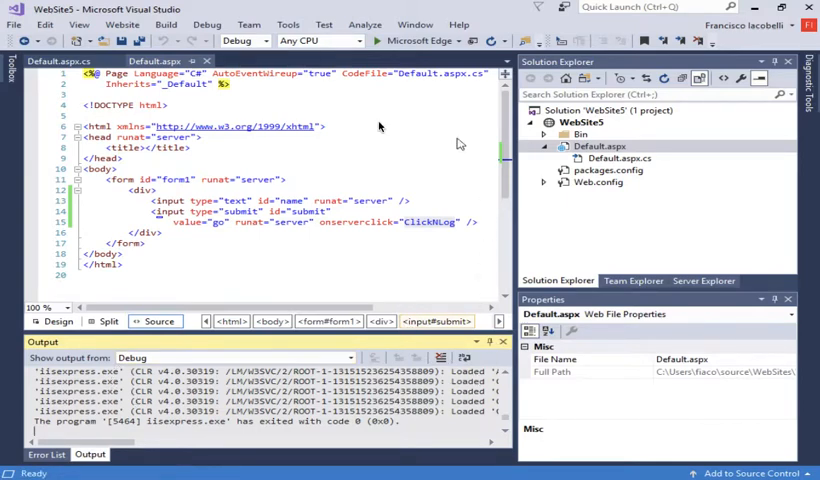
mouse_move(384, 388)
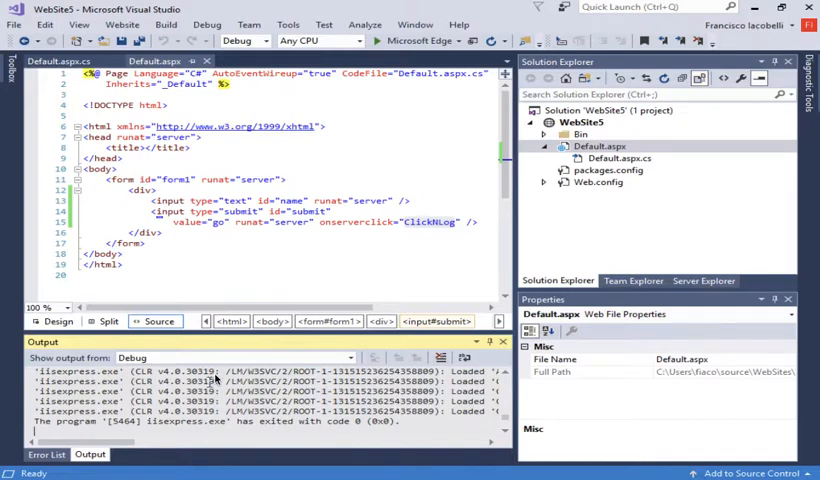
mouse_move(304, 258)
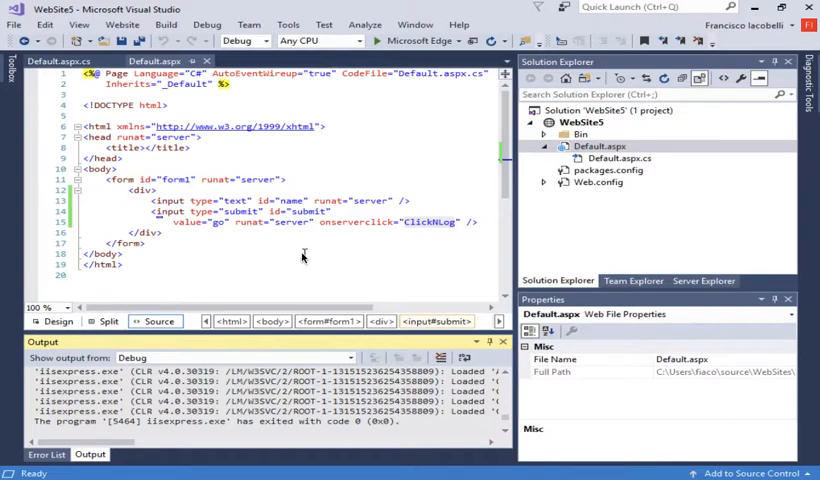
mouse_move(300, 256)
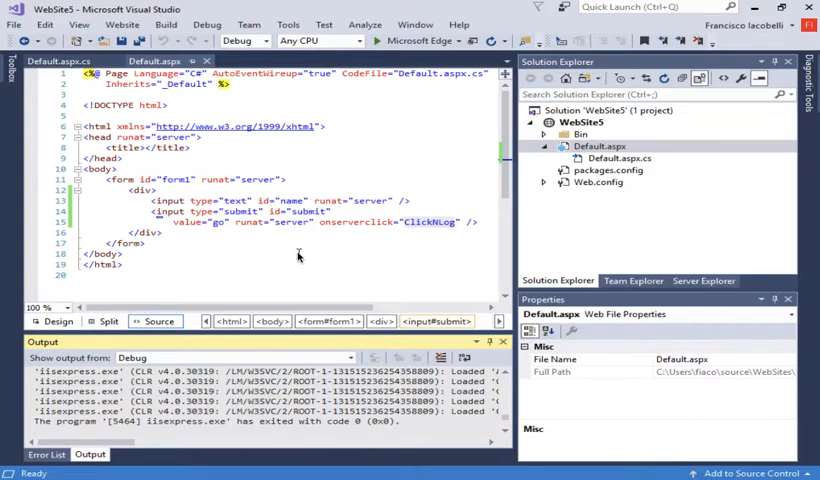
- From the WebSite5 project, browse NuGet packages for log4net
click(588, 122)
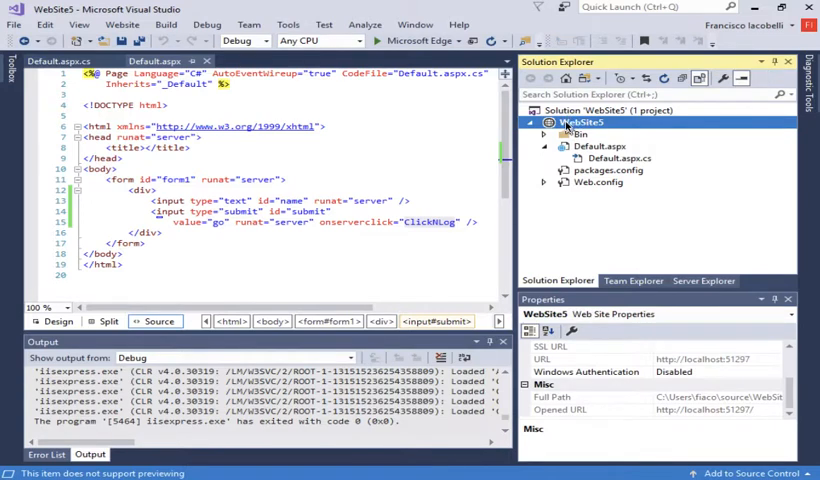
right_click(572, 110)
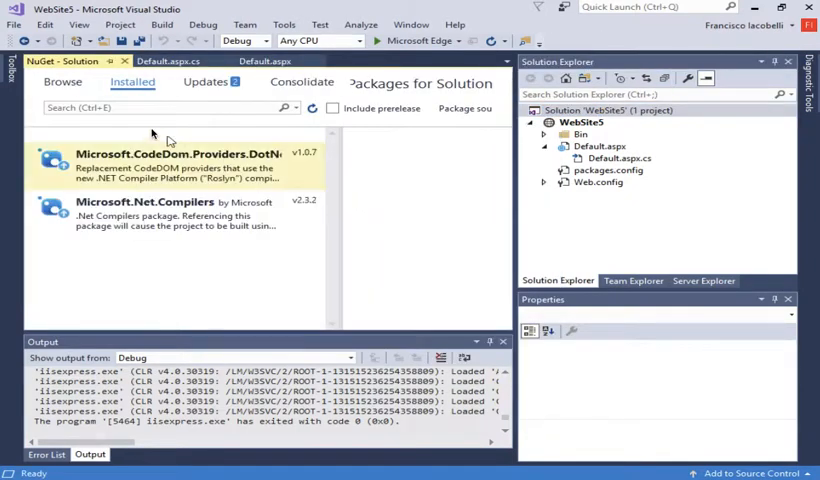
click(62, 80)
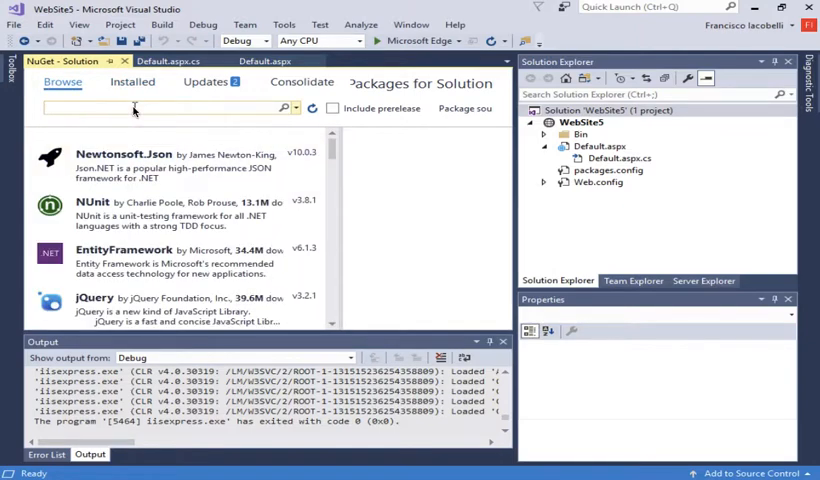
text(log4net)
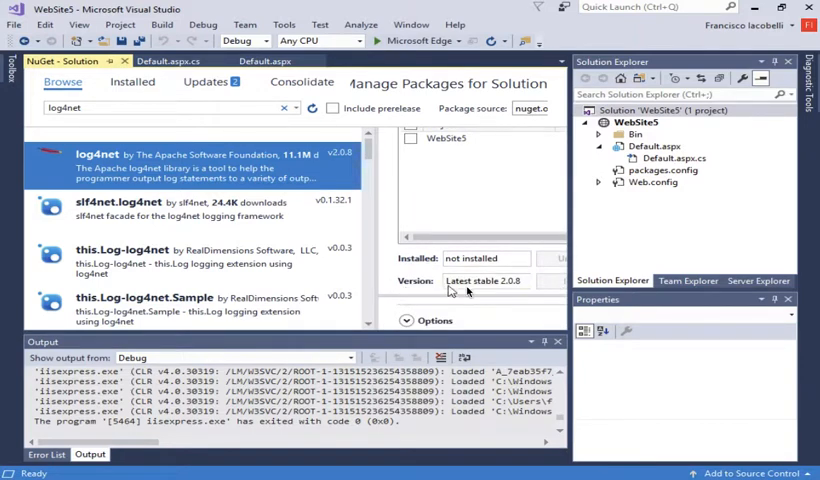
mouse_move(570, 292)
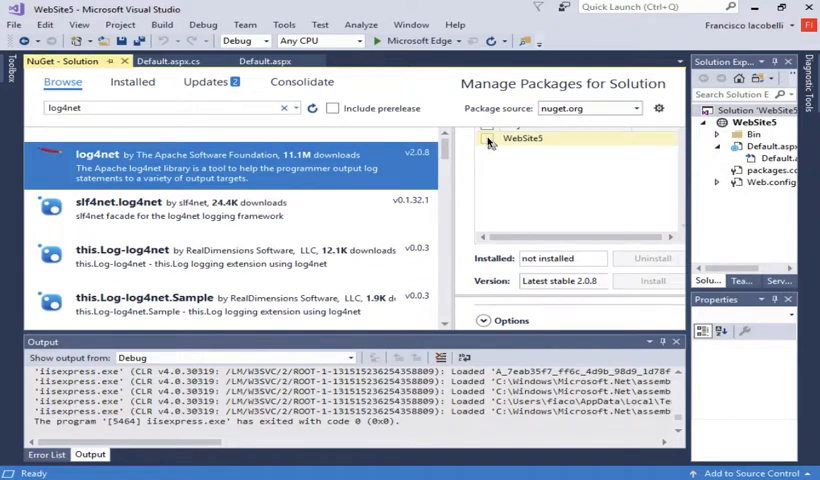
- Install log4net 2.0.8 into WebSite5, confirming the changes, and return to Default.aspx
click(488, 138)
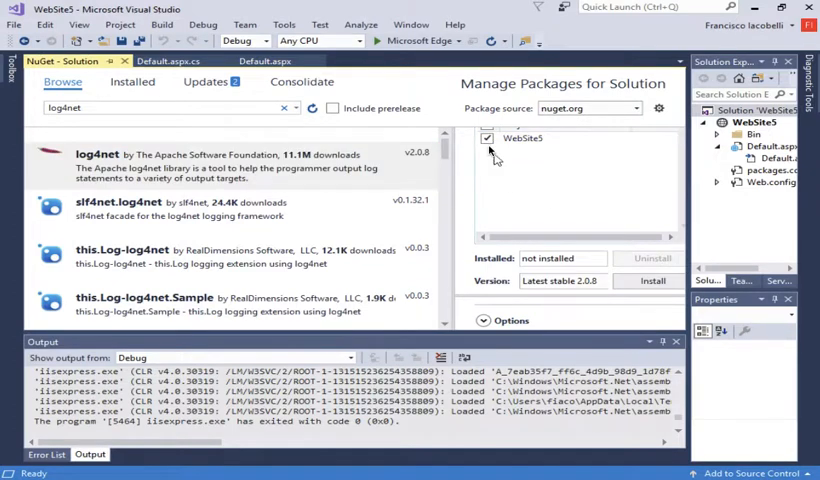
click(488, 138)
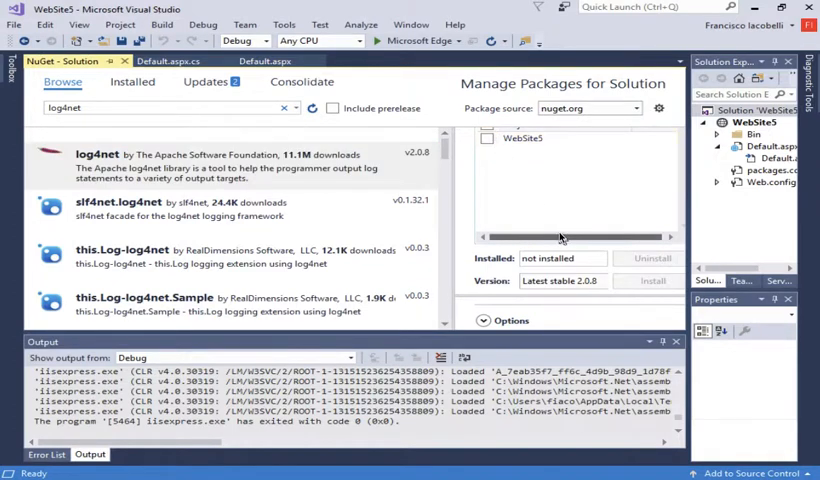
click(486, 138)
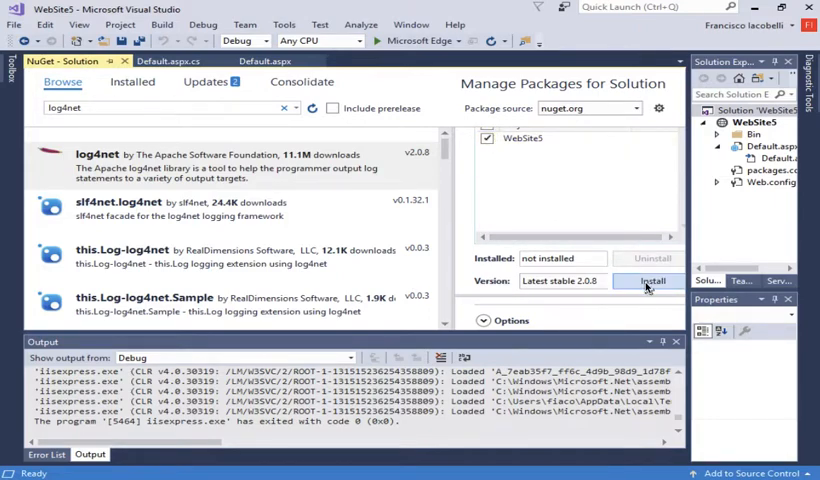
click(652, 280)
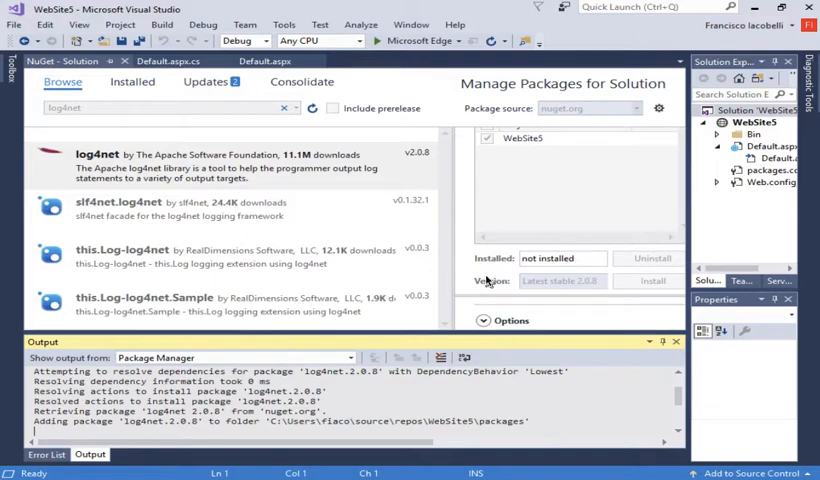
click(652, 280)
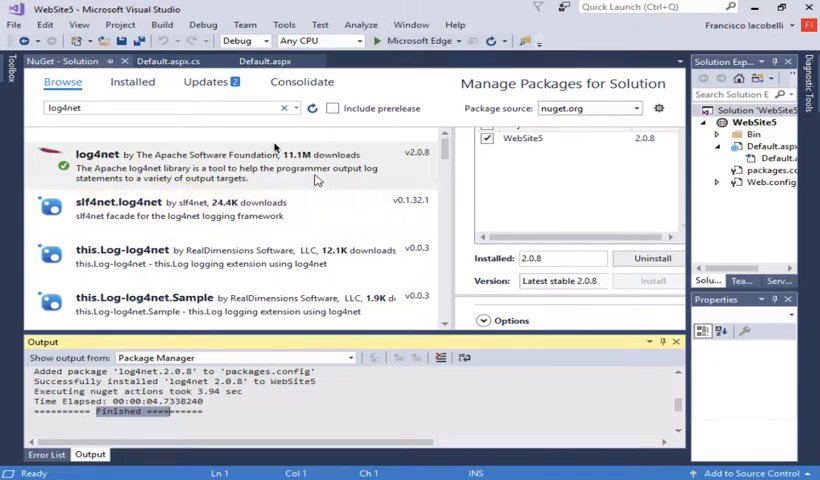
click(156, 60)
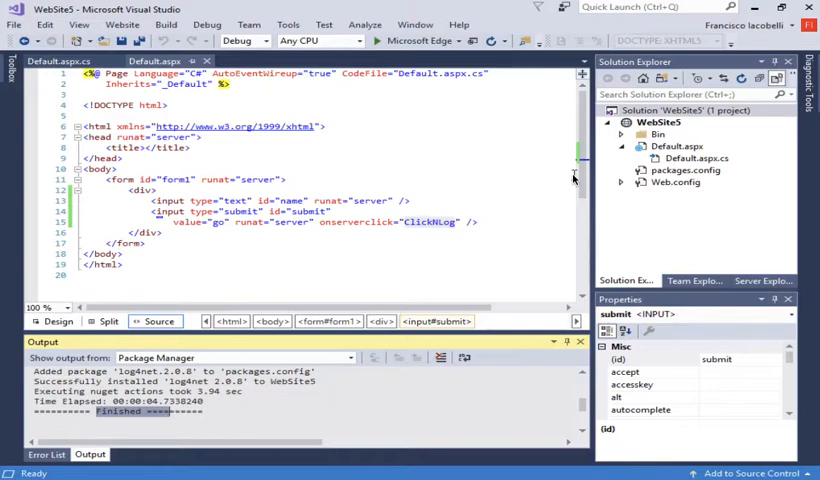
- Add a new Text File item to WebSite5 named log4net.config
click(656, 122)
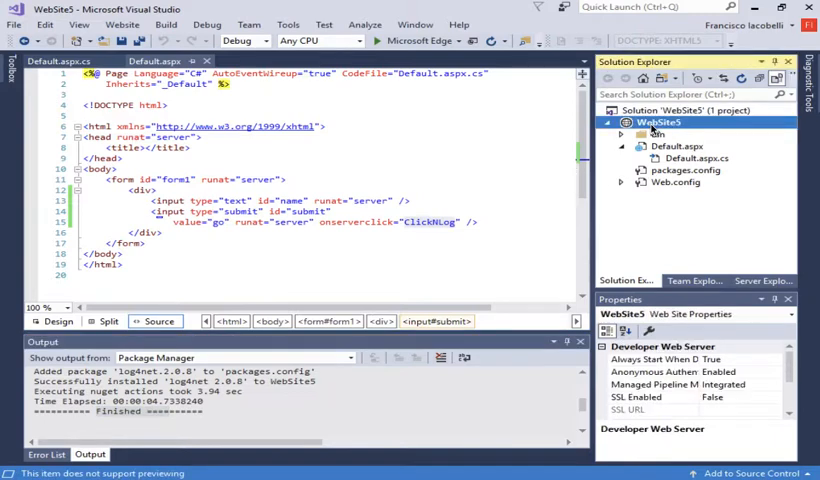
right_click(656, 120)
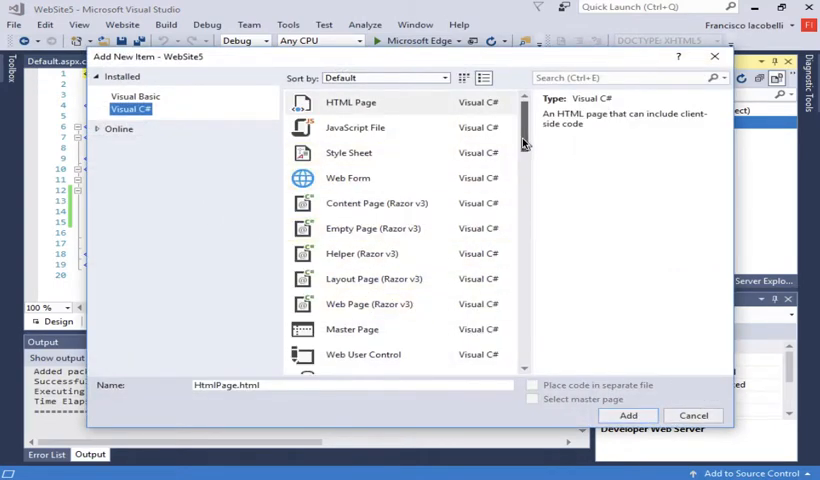
scroll(down, 3)
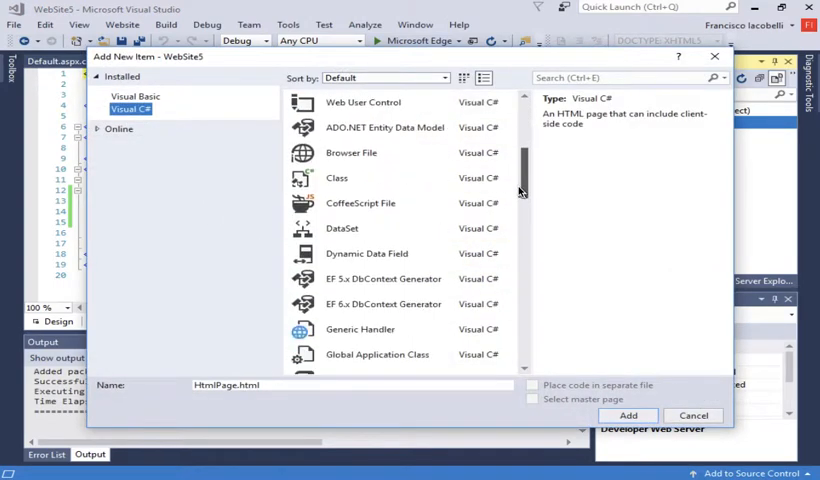
scroll(down, 3)
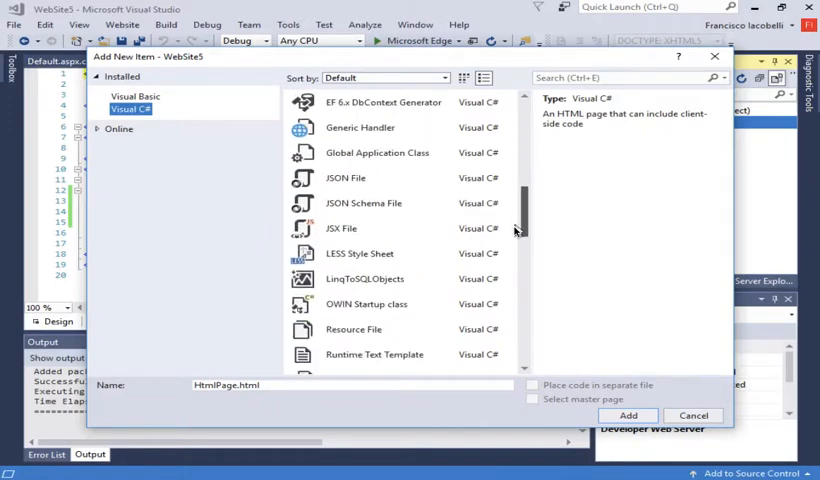
scroll(down, 3)
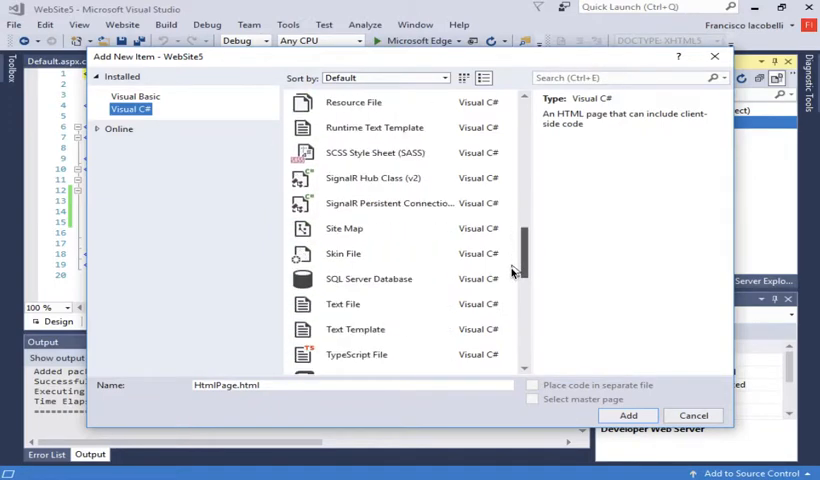
click(344, 278)
text(log4net.config)
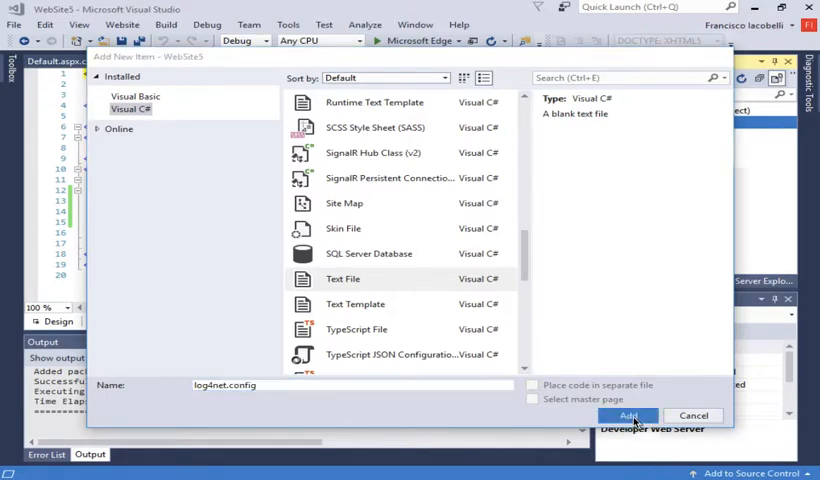
click(628, 416)
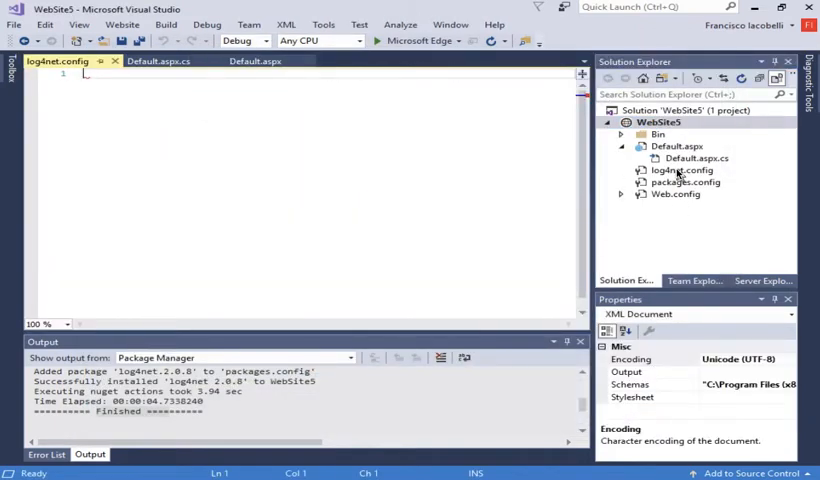
- Write the <log4net> root element in the empty config file
click(684, 170)
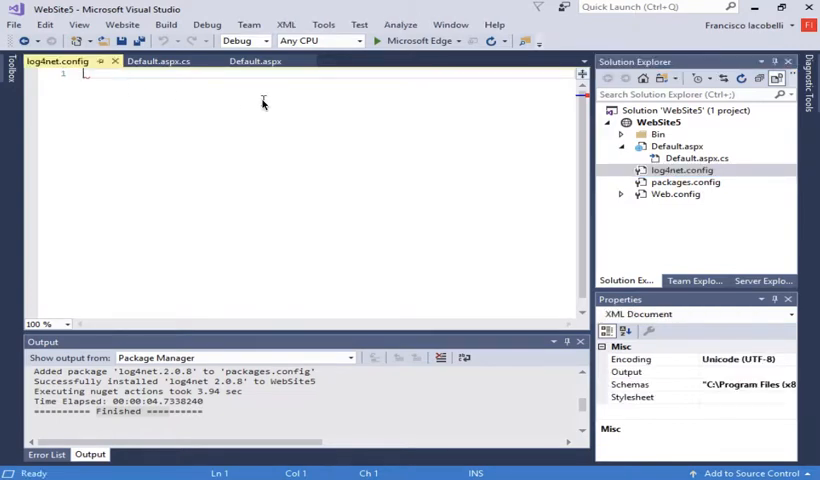
text(<log4net></log4net>)
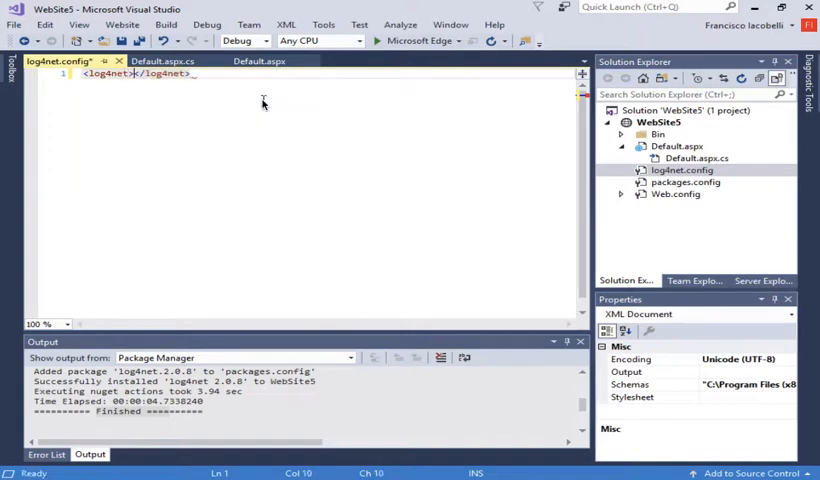
key(Return)
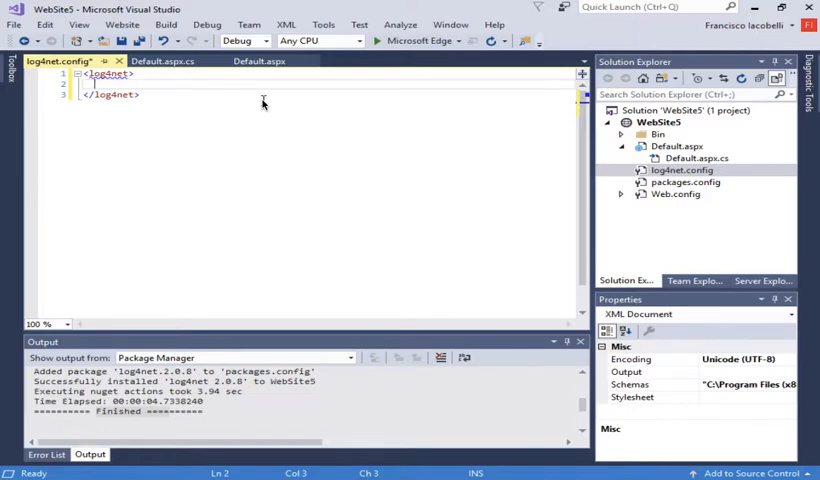
- Add an <appender name="debug" type="log4net.Appender.DebugAppender"> element inside it
text(<)
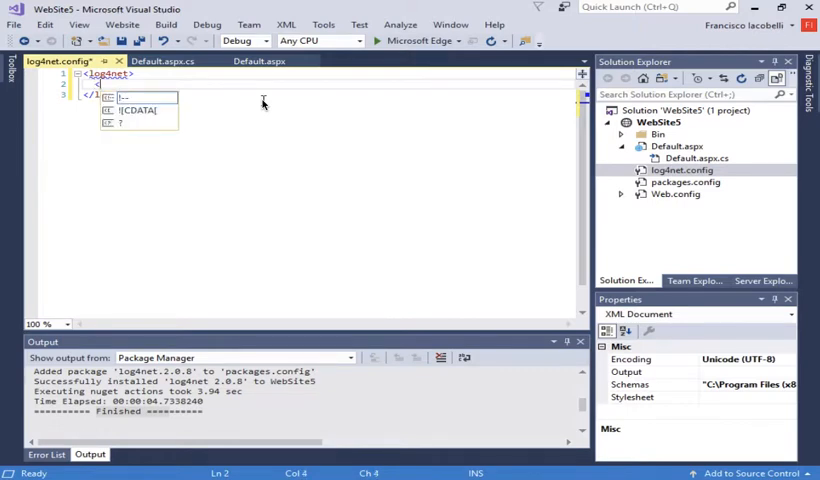
text(appender)
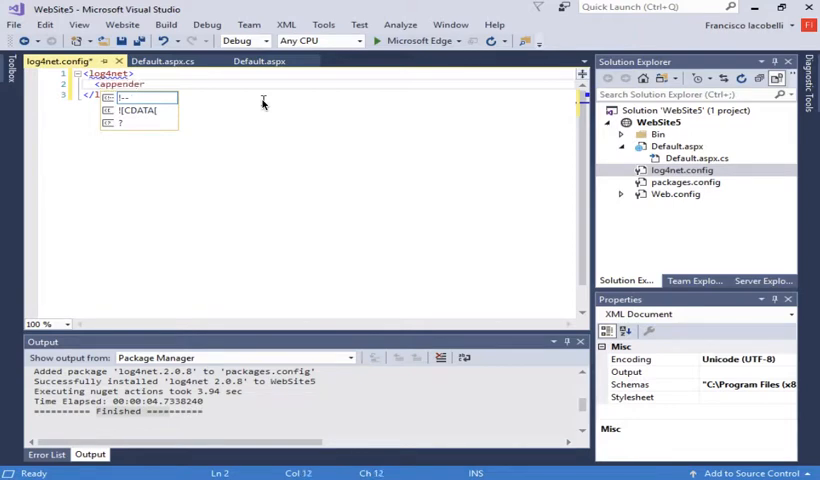
text(name)
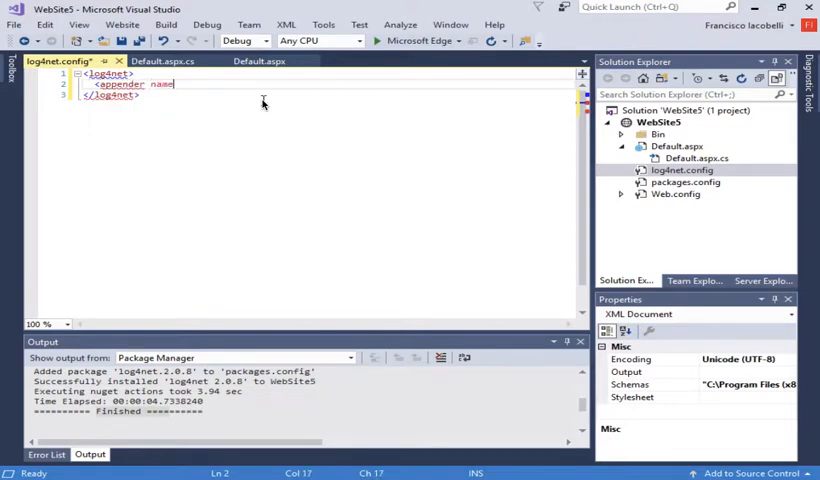
text(="debug")
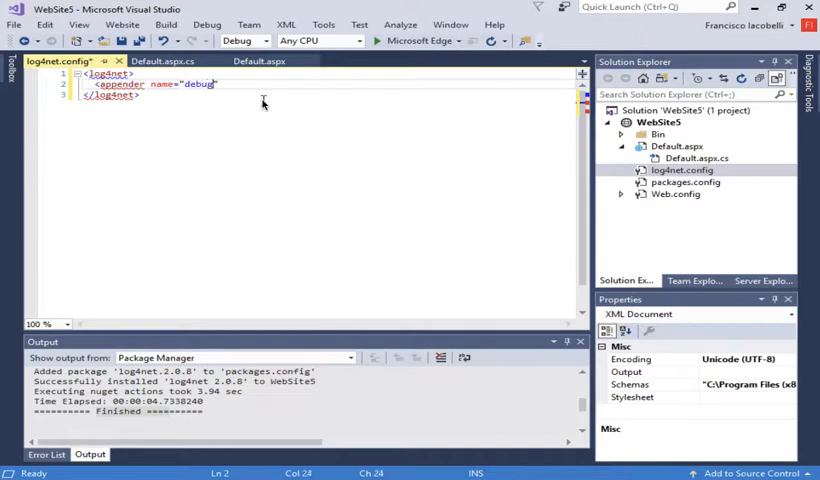
mouse_move(30, 122)
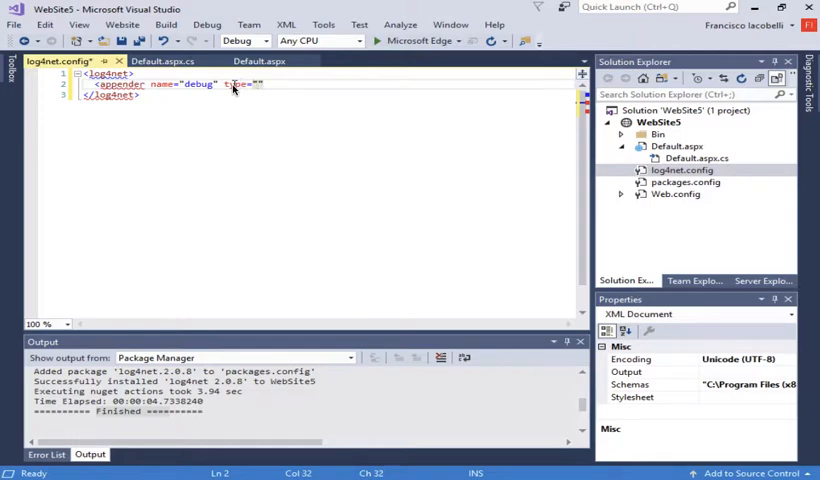
click(256, 84)
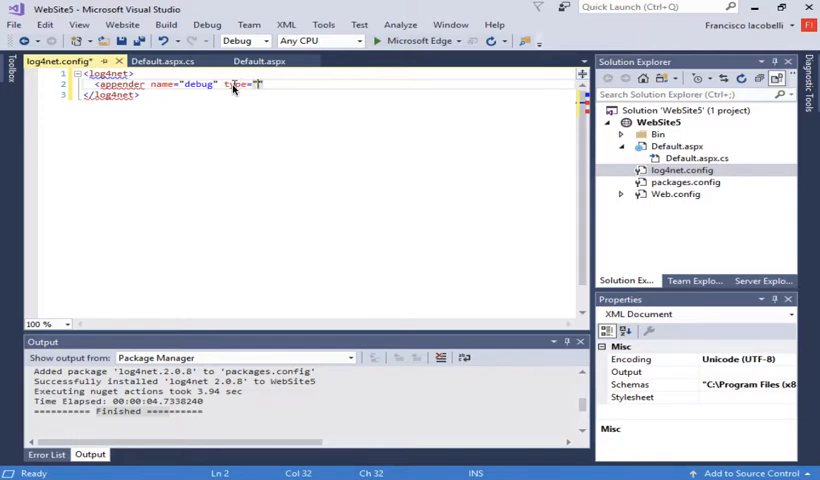
text(log4net)
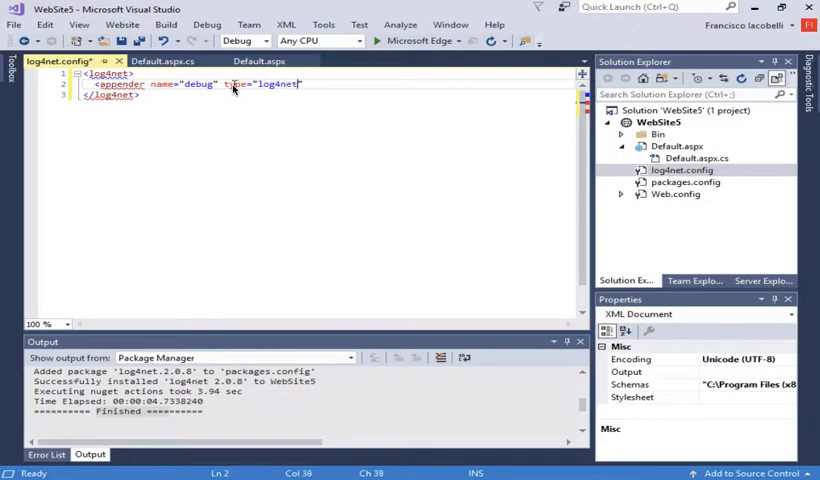
text(.Appender.)
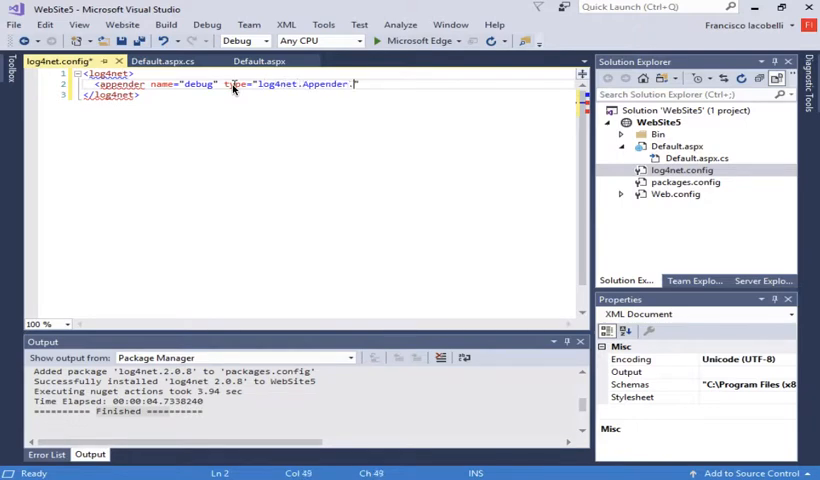
text(DebugAppende)
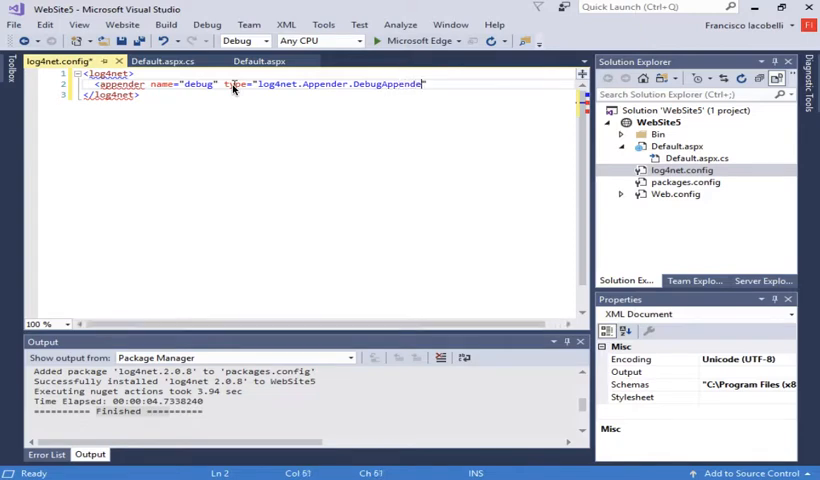
text(">)
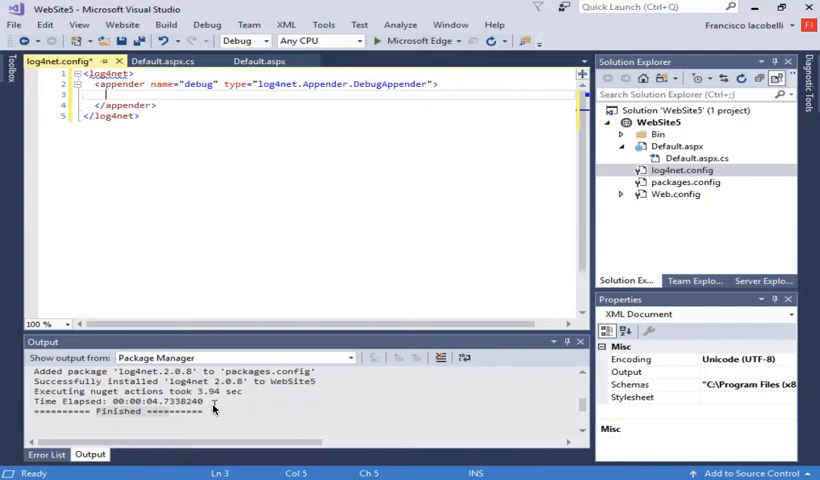
- Inside the appender add <layout type="log4net.Layout.SimpleLayout"/> and <immediateFlush value="true"/>
text(<layout type="")
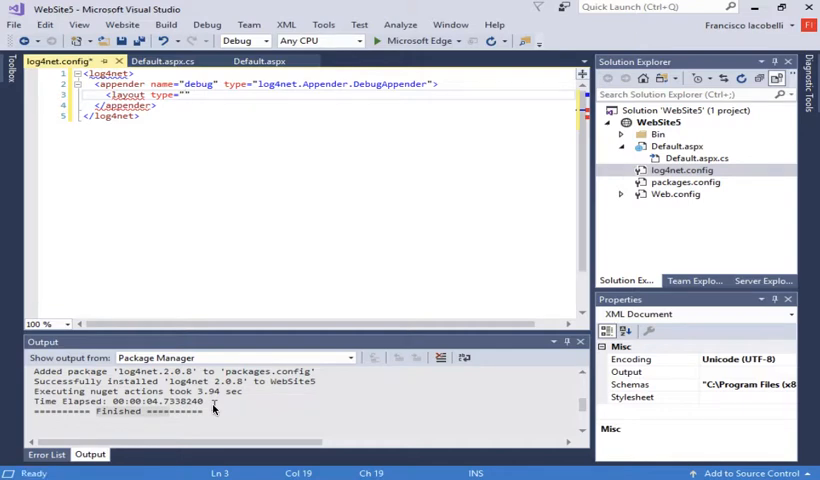
text(log4net.Layout.Simple)
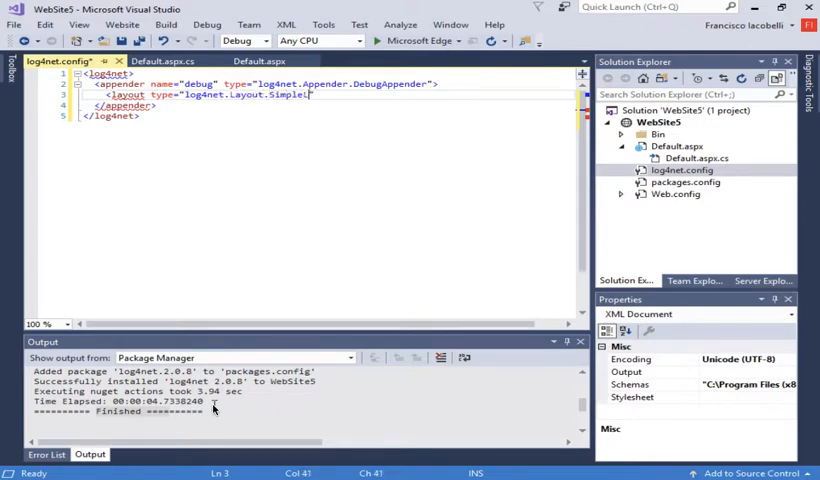
text(Layout)
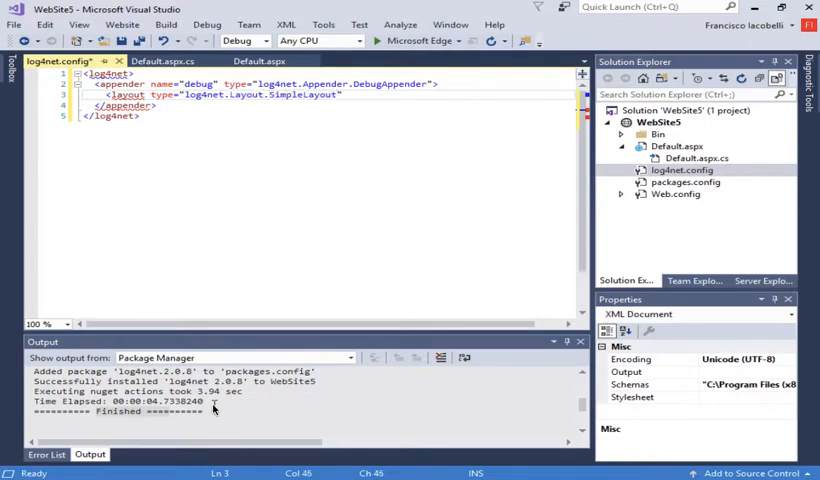
click(340, 94)
text(/>)
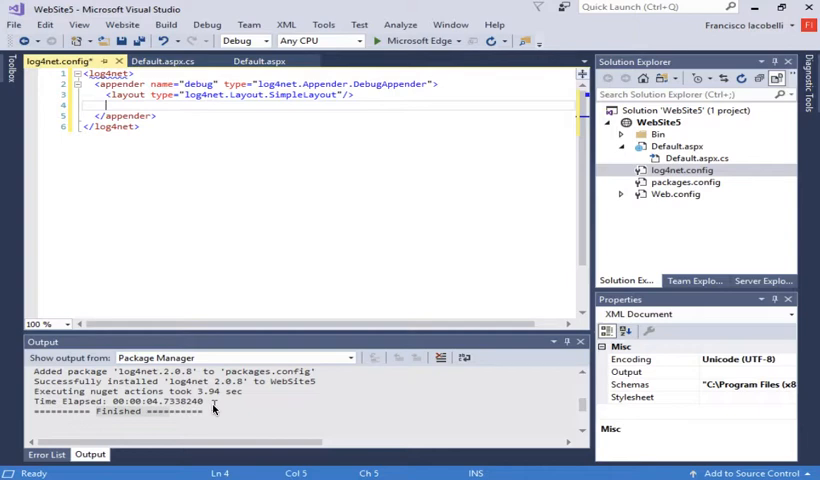
mouse_move(144, 392)
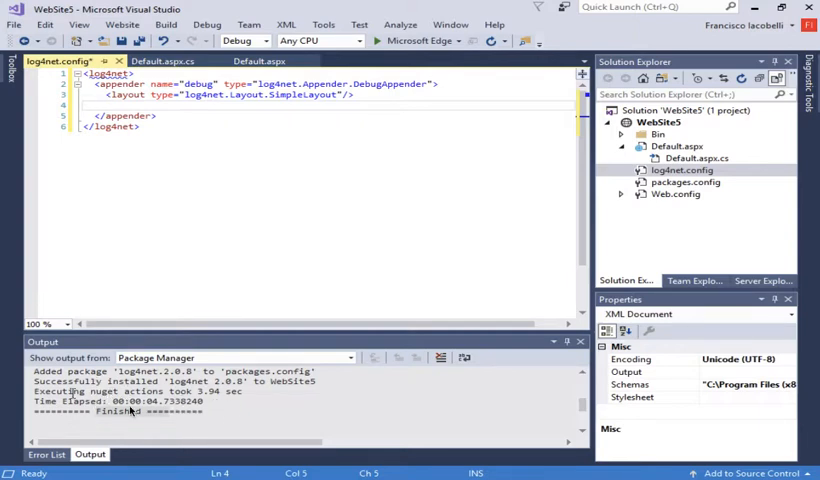
mouse_move(188, 404)
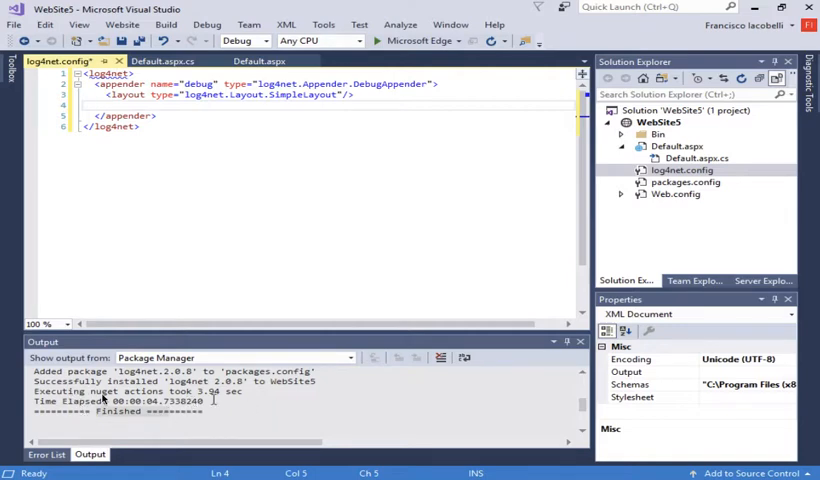
mouse_move(264, 408)
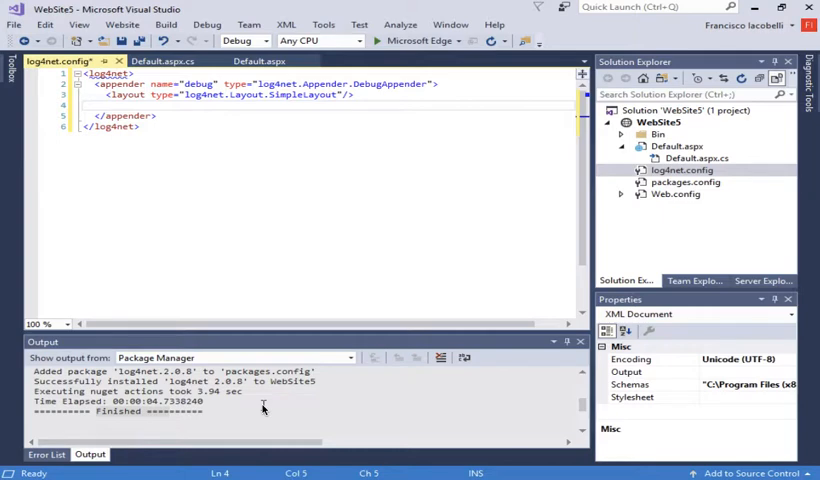
text(<immediateFlush value="true)
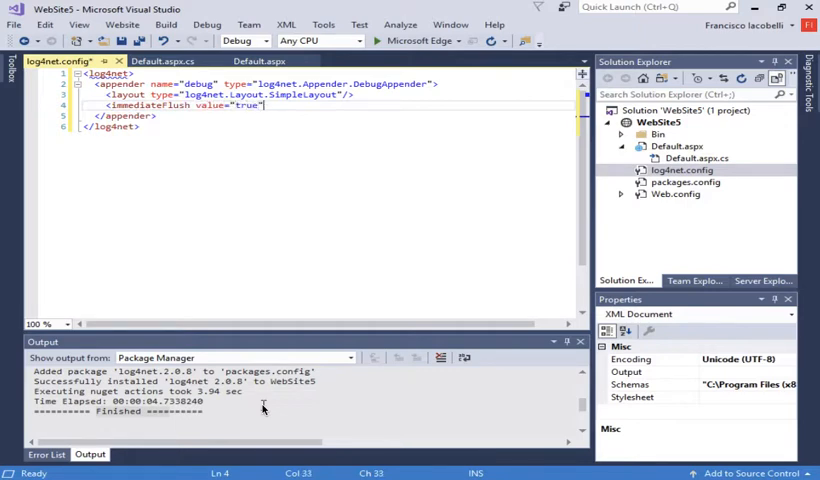
text(/>)
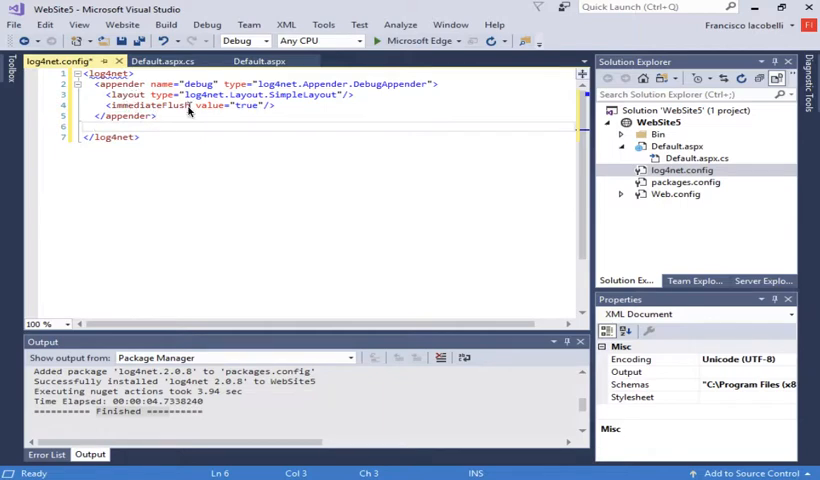
mouse_move(296, 136)
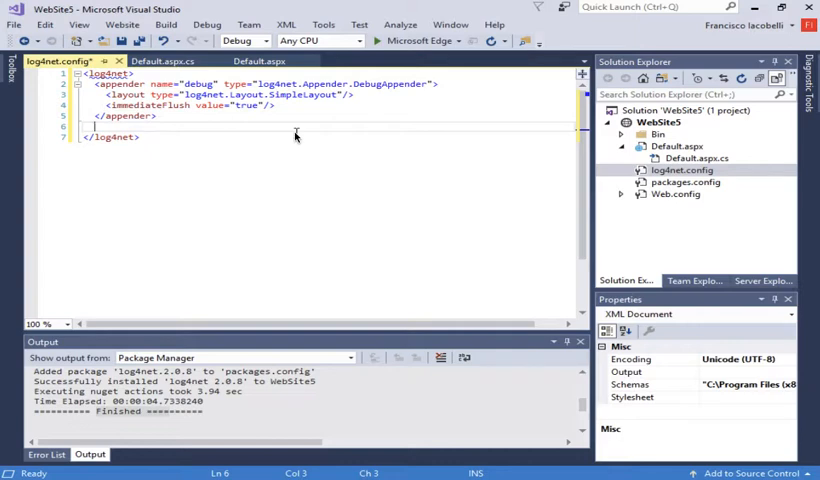
mouse_move(320, 126)
text(<root>)
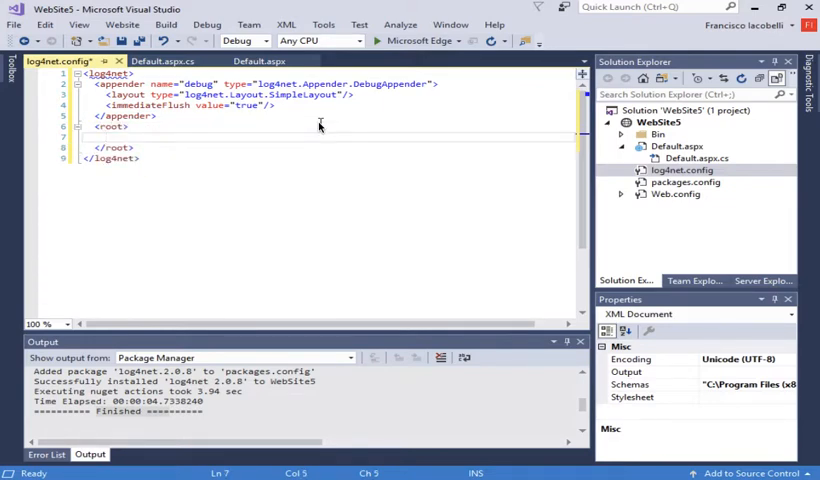
- Add a root element with <level value="ALL"/> and an <appender-ref> to the appender
text(<level va)
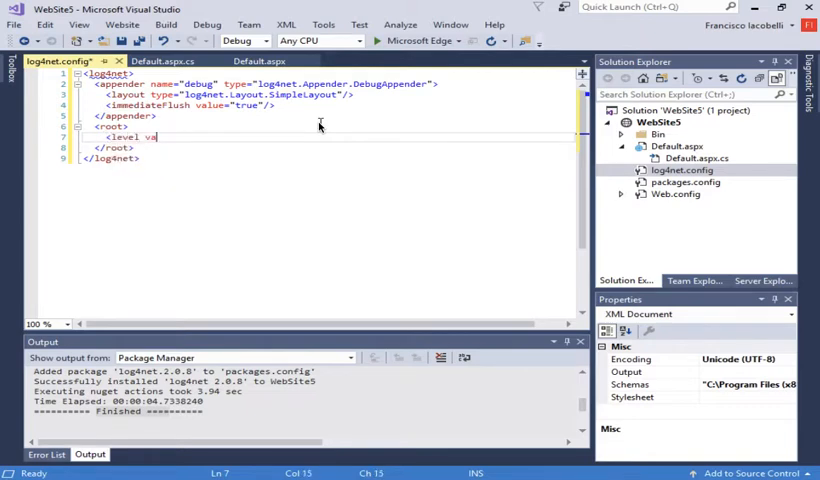
text(lue="")
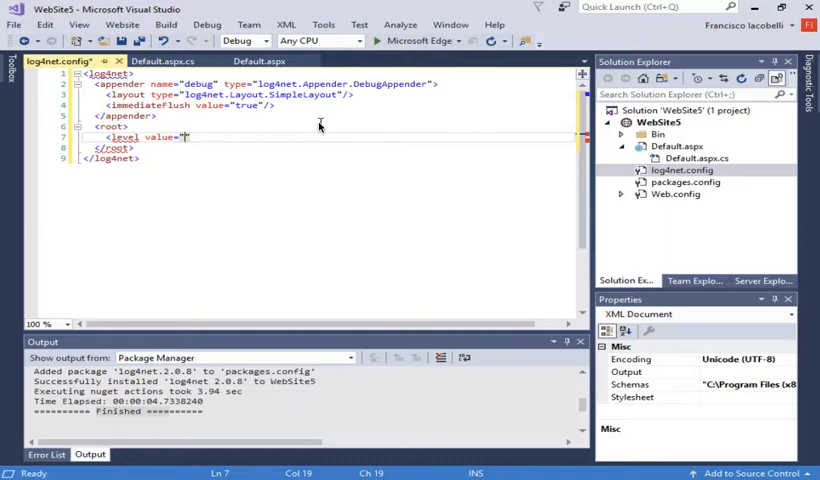
text(ALL)
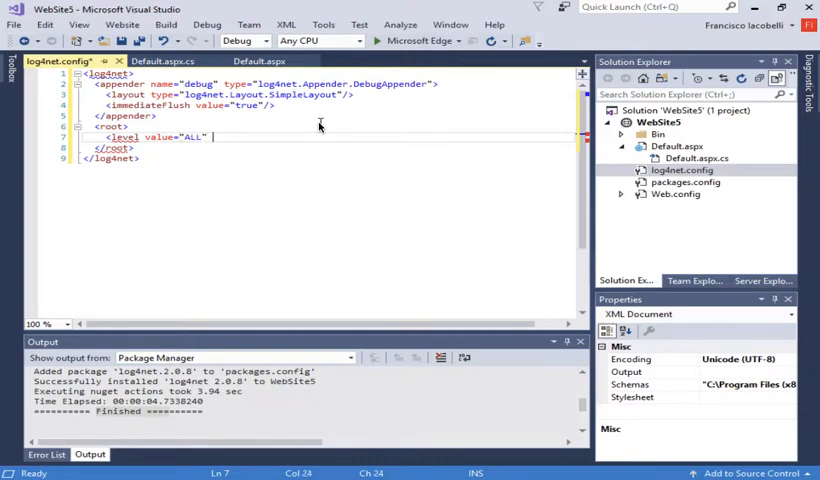
text(<)
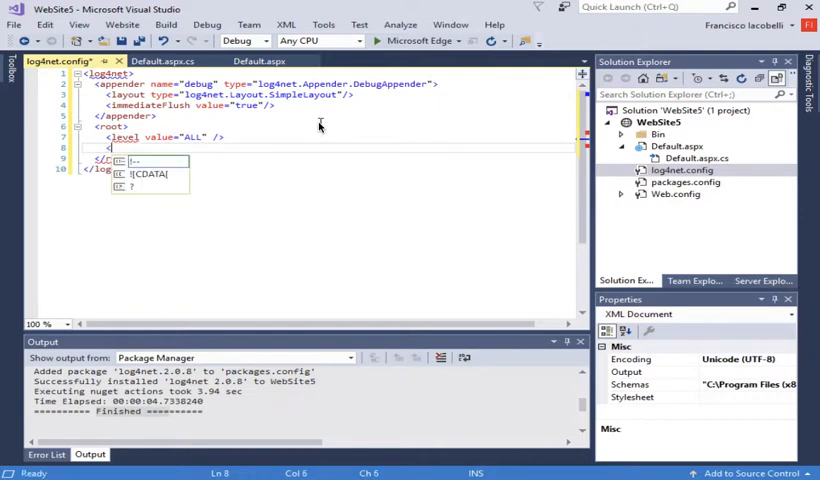
text(appender-ref ref="duffy"/>)
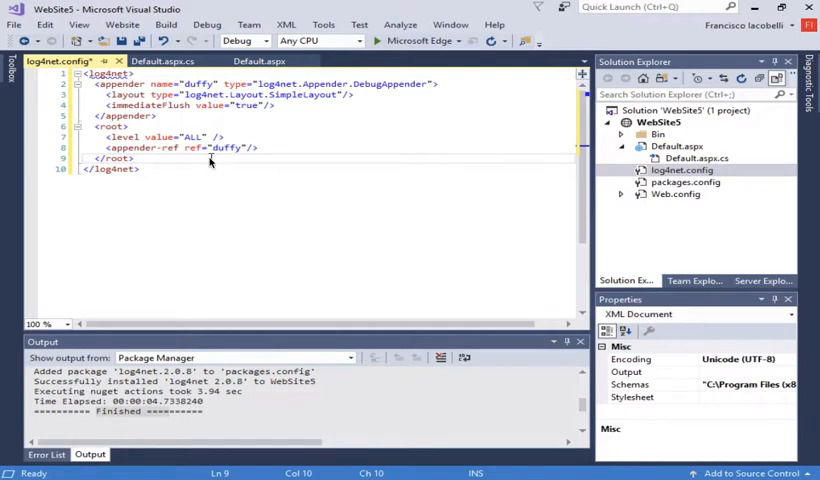
mouse_move(204, 90)
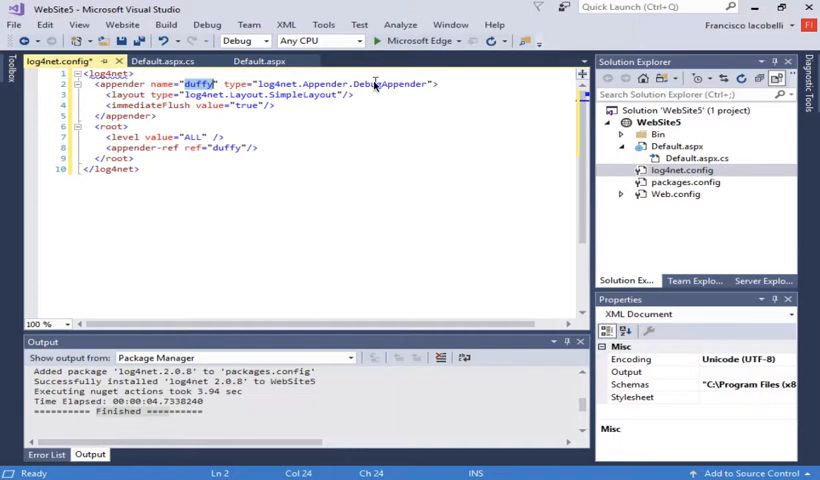
mouse_move(176, 194)
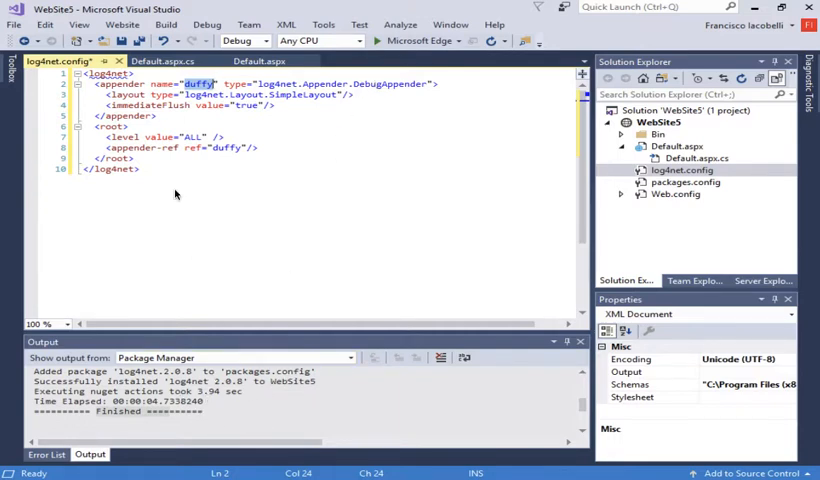
mouse_move(160, 160)
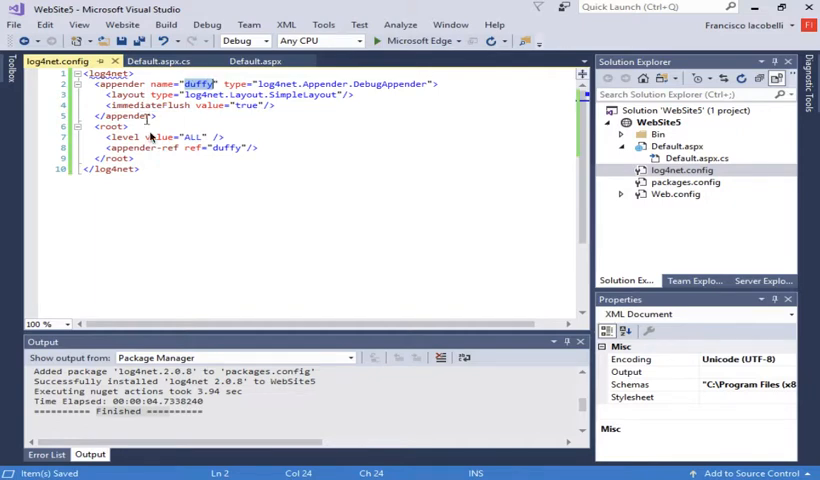
mouse_move(208, 148)
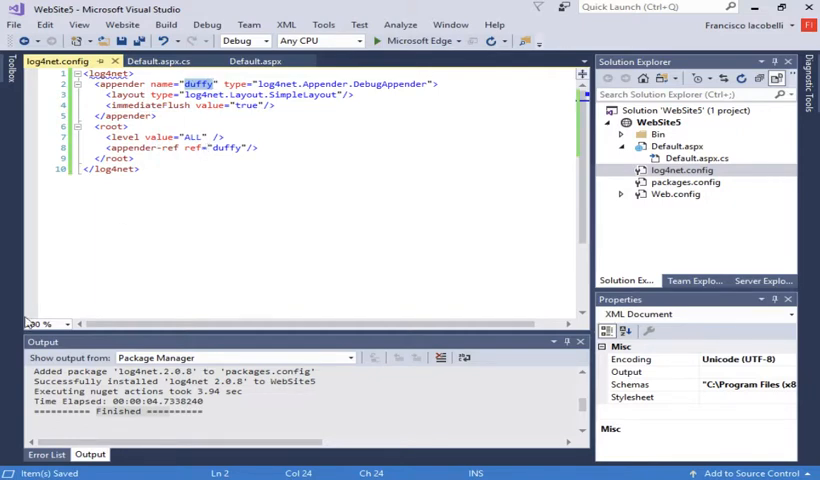
- In Default.aspx.cs add a 'using System.IO;' directive
click(696, 158)
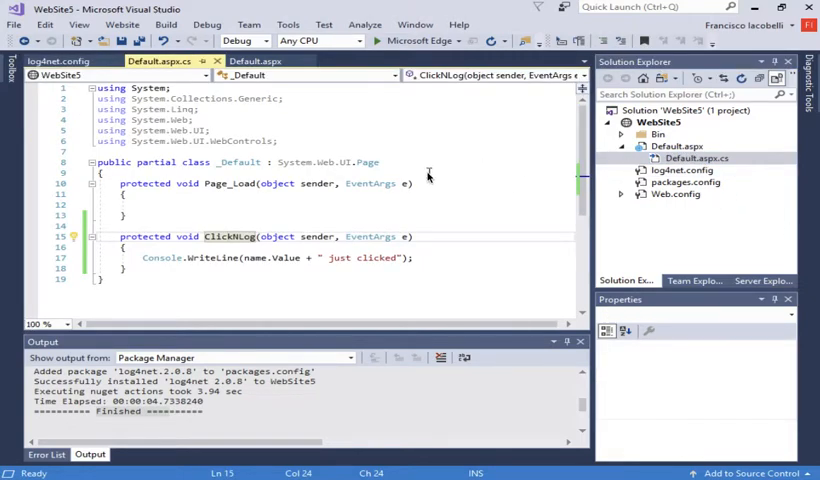
mouse_move(410, 170)
text(using)
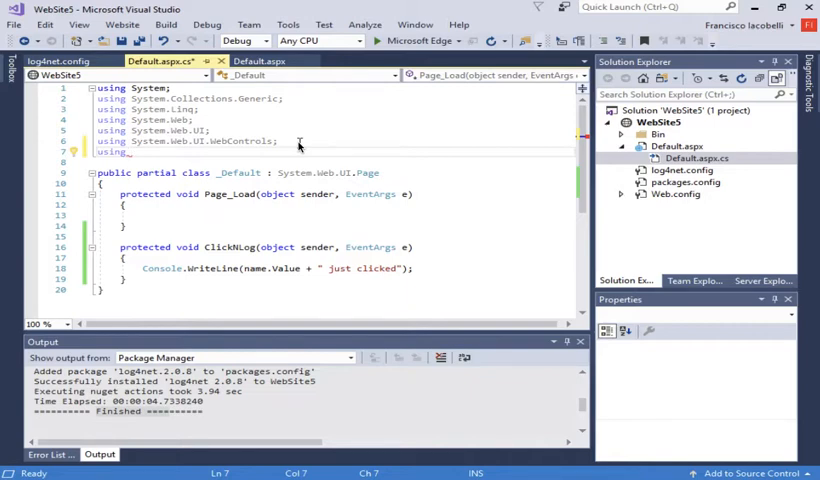
text(System.IO;)
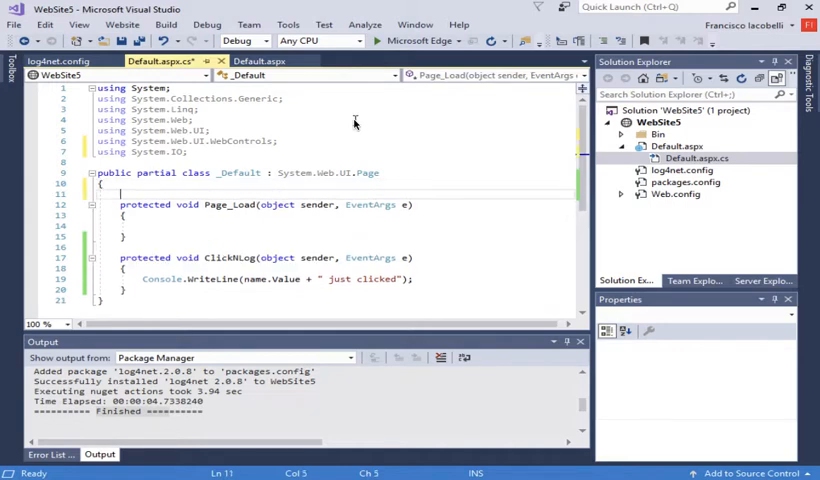
- Declare 'private static readonly log4net.ILog log' in the _Default class
text(private static readonly)
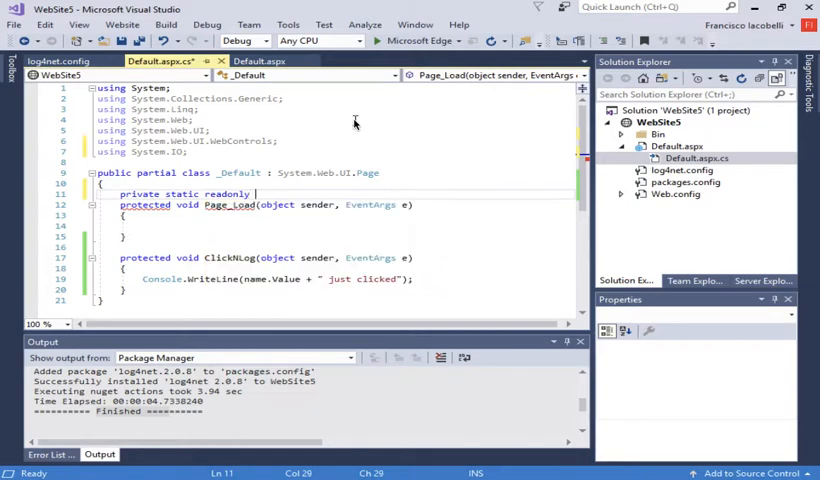
text(log4net)
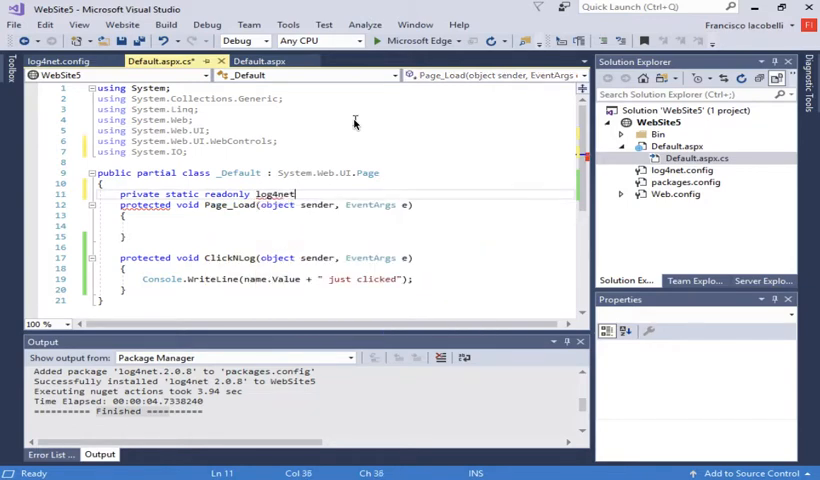
text(.ILog log =)
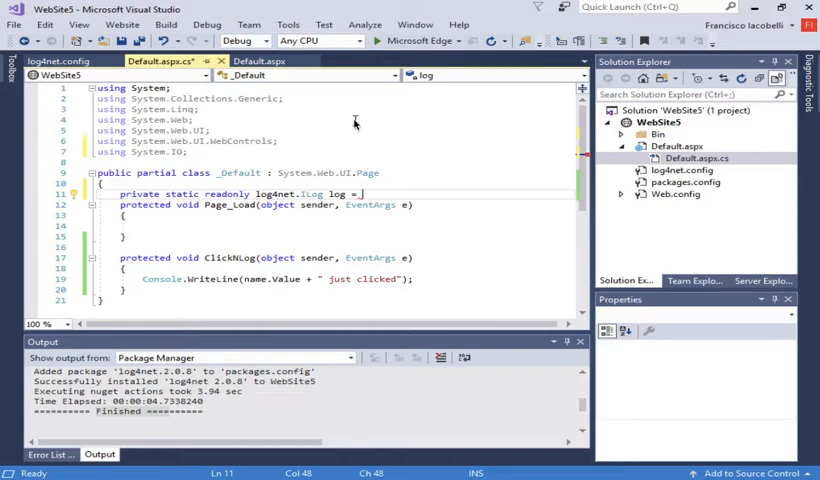
double_click(234, 172)
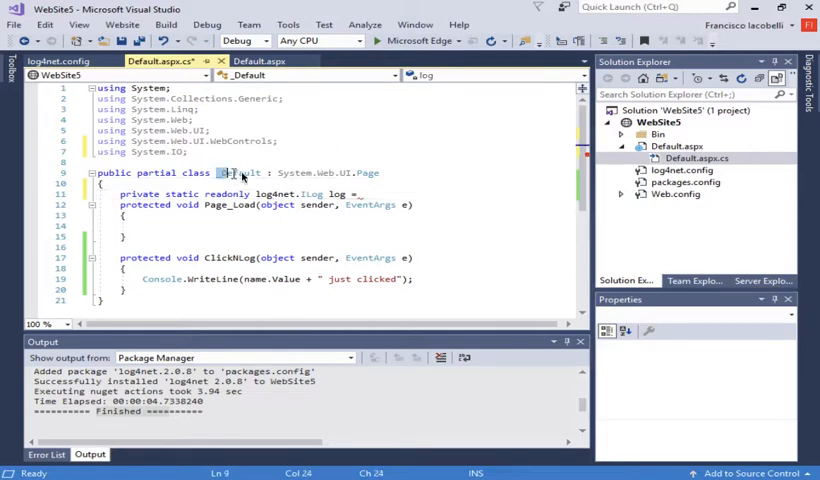
click(370, 192)
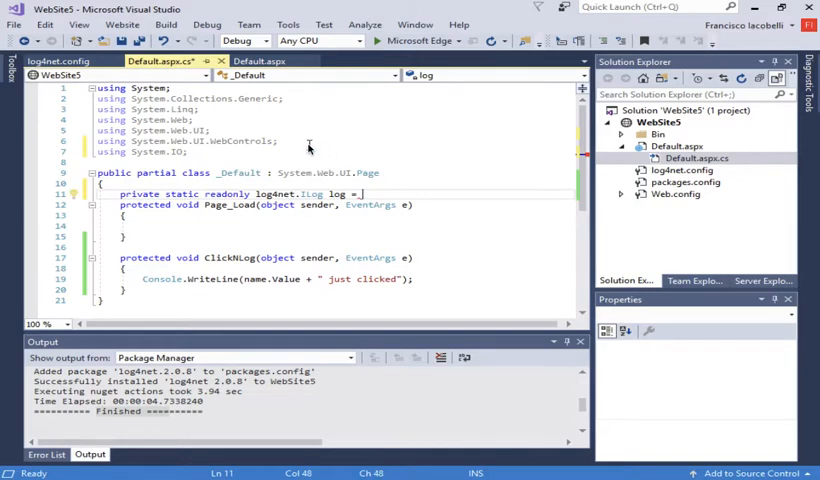
- Initialise it with log4net.LogManager.GetLogger(System.Reflection.MethodBase.GetCurrentMethod().DeclaringType);
text(log4)
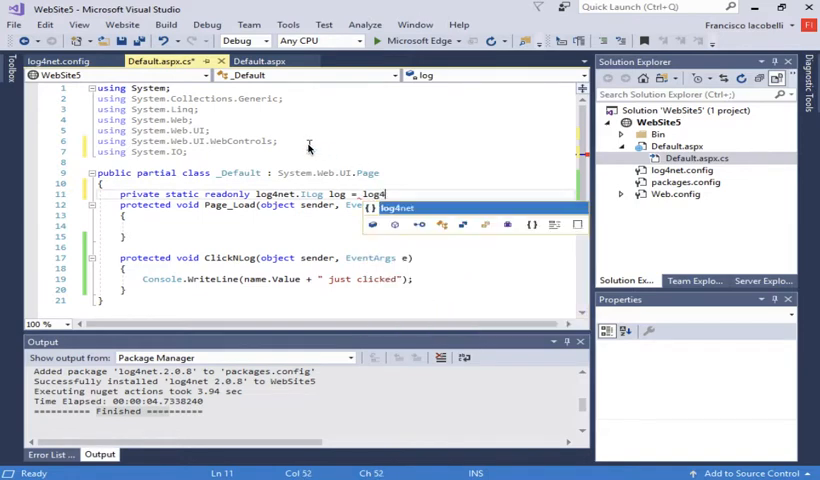
text(.LogManage)
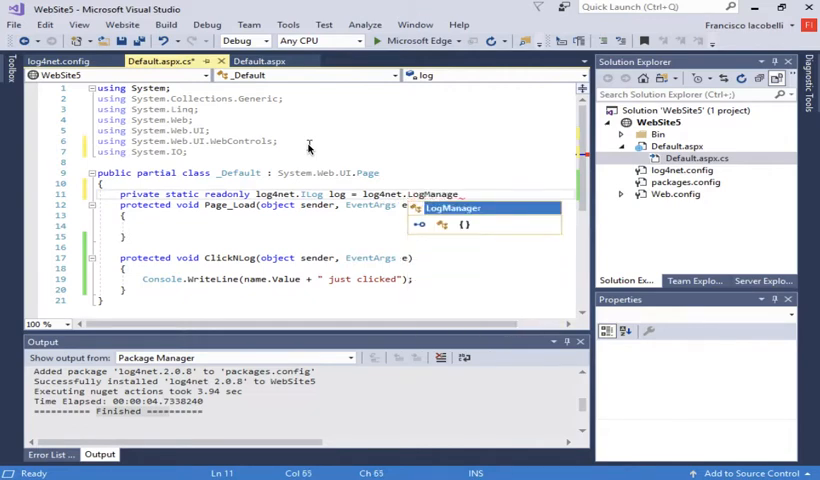
text(.GetLogger)
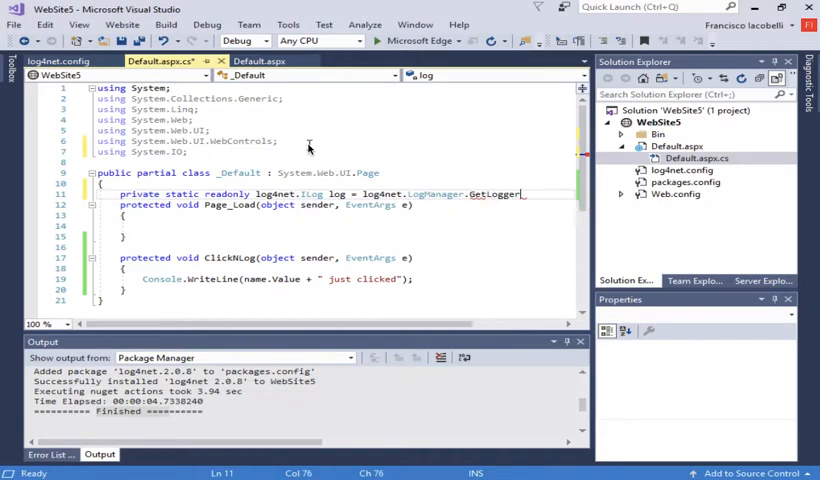
text((System.Reflection)
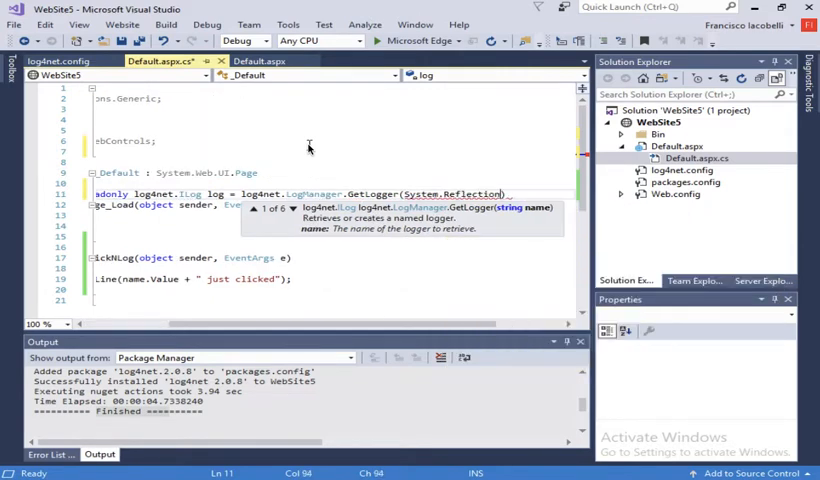
text(MethodBase.GetCurrentMethod()
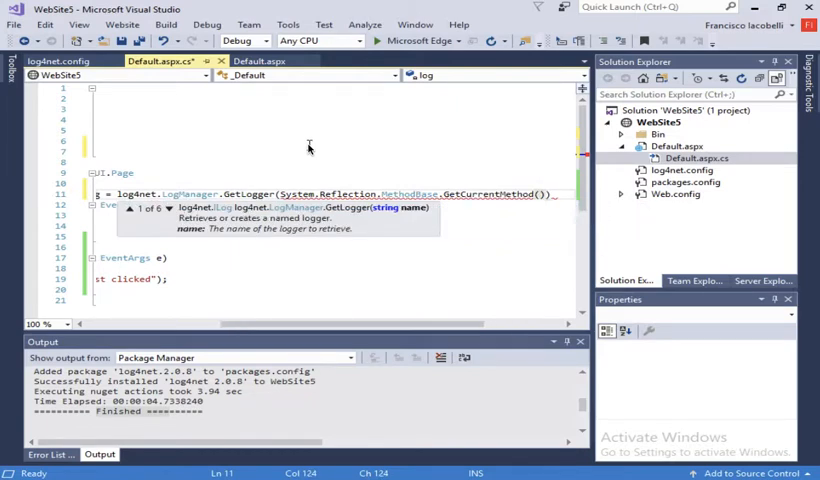
text(.DeclaringType)
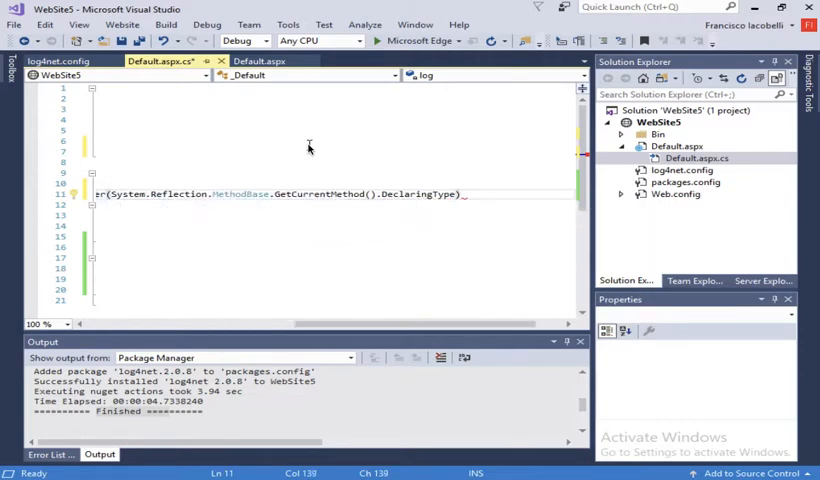
text(;)
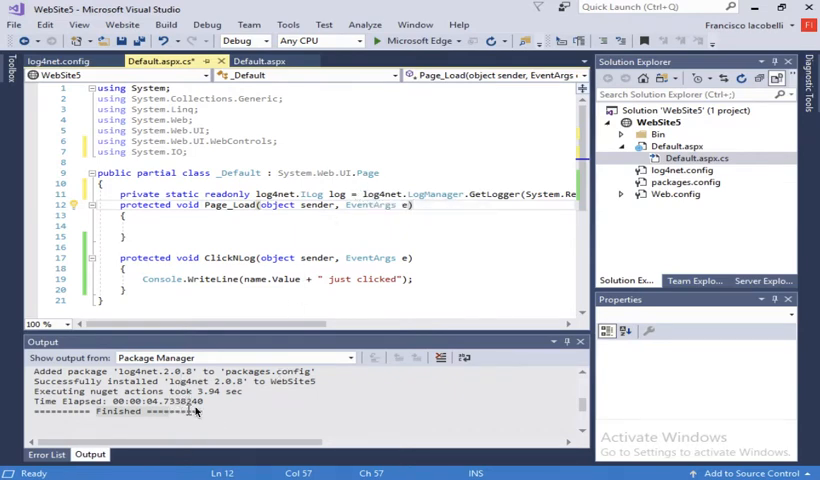
mouse_move(350, 316)
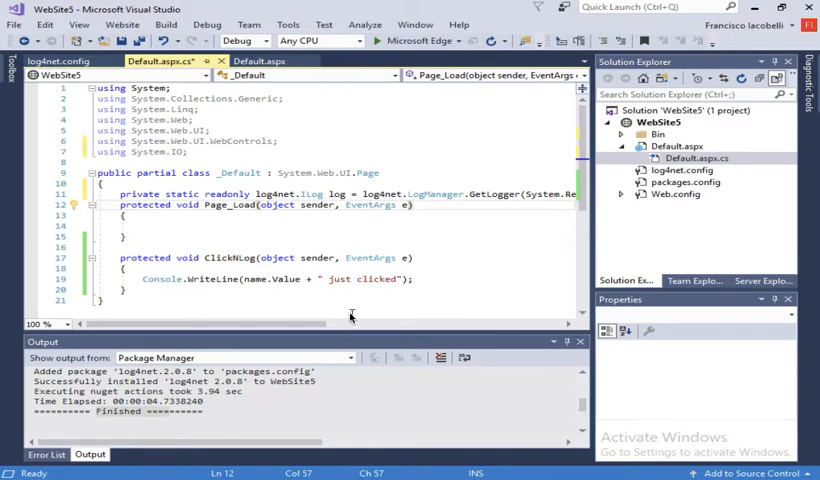
mouse_move(120, 204)
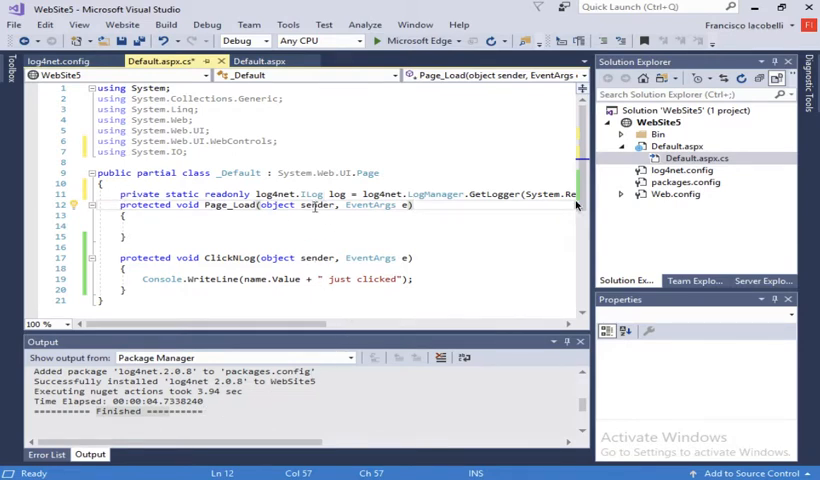
- Glance at log4net.config and return to Default.aspx.cs
click(684, 170)
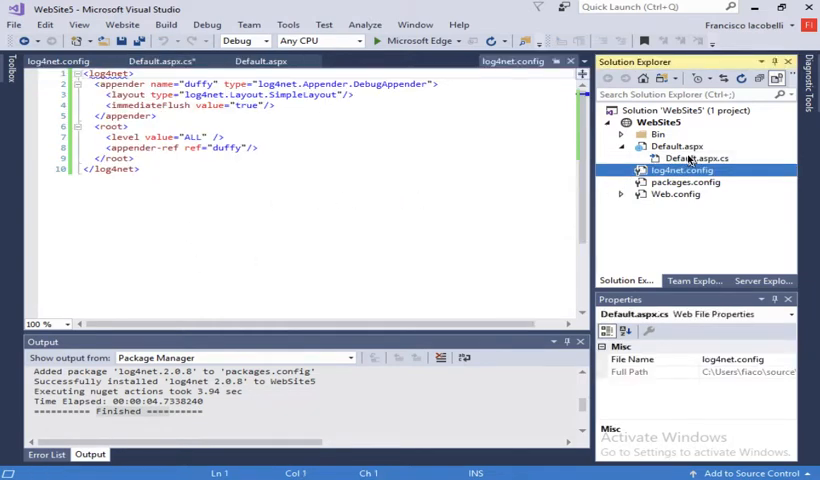
click(696, 158)
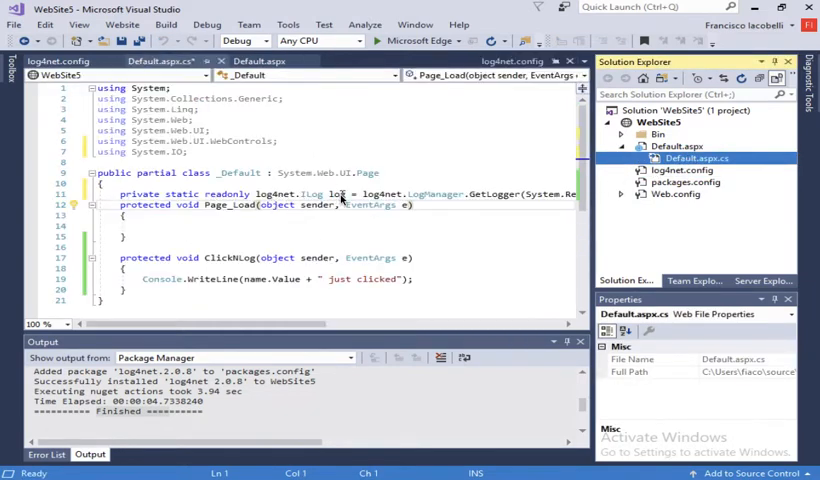
mouse_move(150, 228)
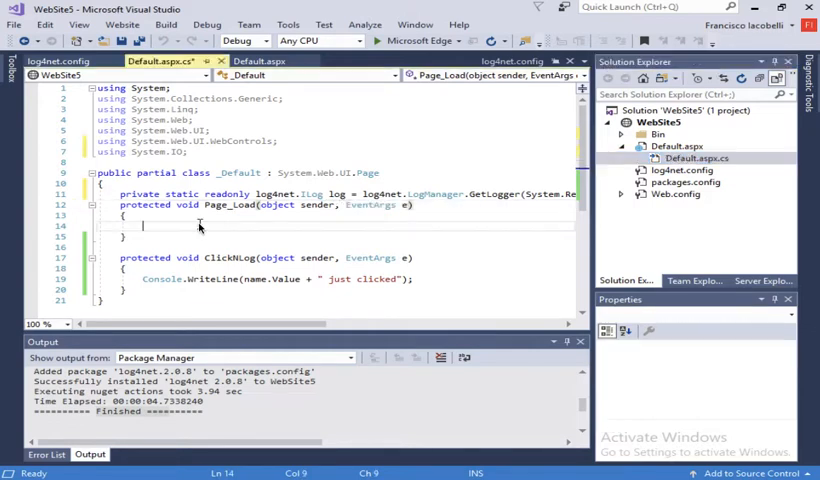
mouse_move(330, 152)
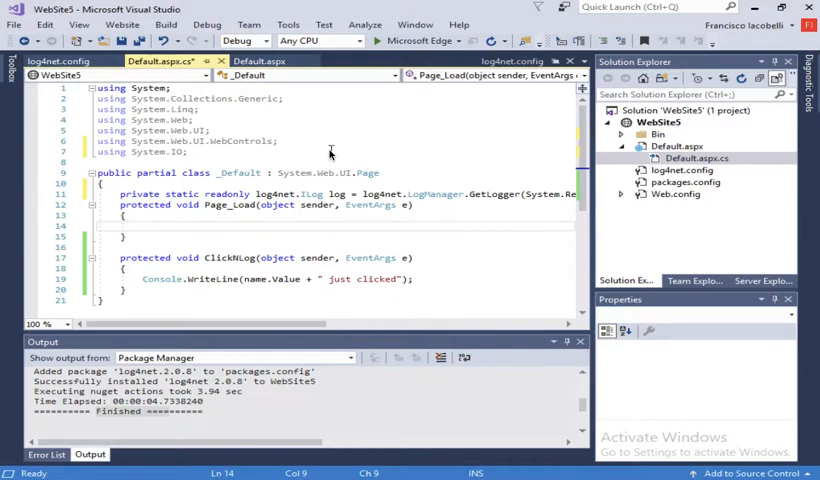
- In Page_Load write log4net.Config.XmlConfigurator.Configure(new FileInfo(Server.MapPath("~/log4net.config")))
text(log4net.)
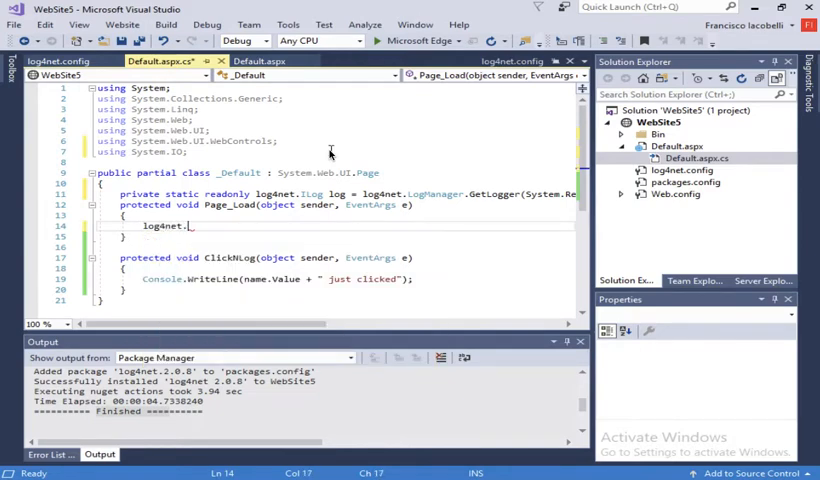
text(Config.XmlConfigurator)
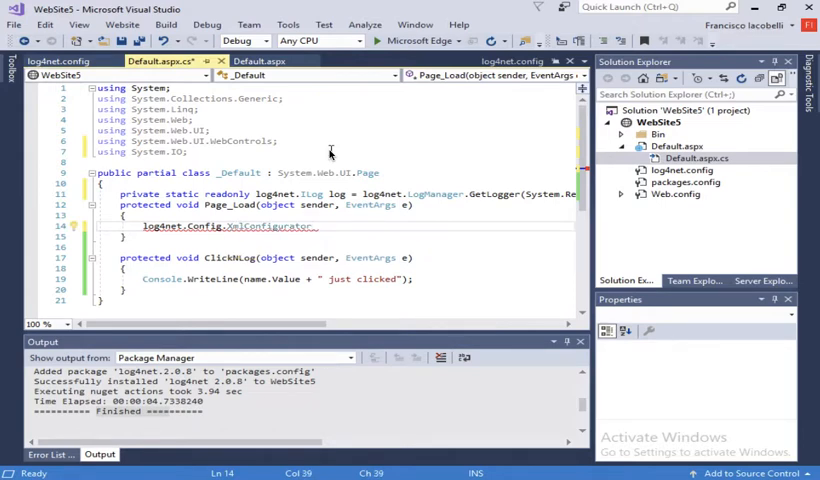
double_click(264, 224)
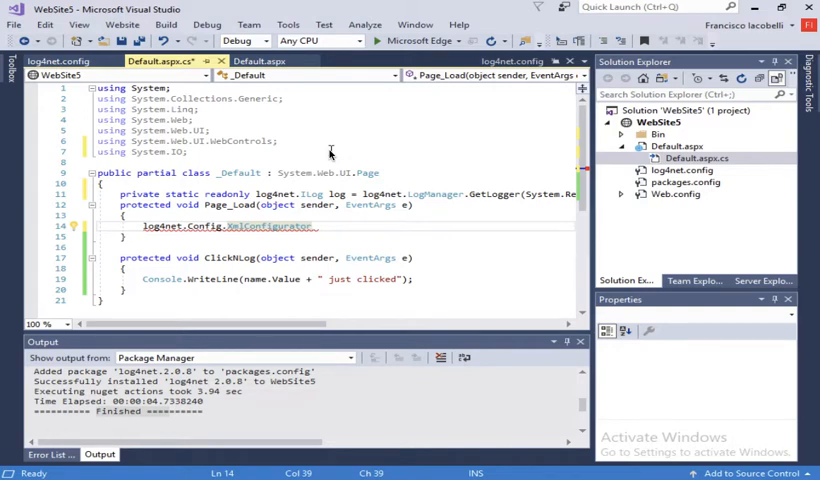
text(Configure)
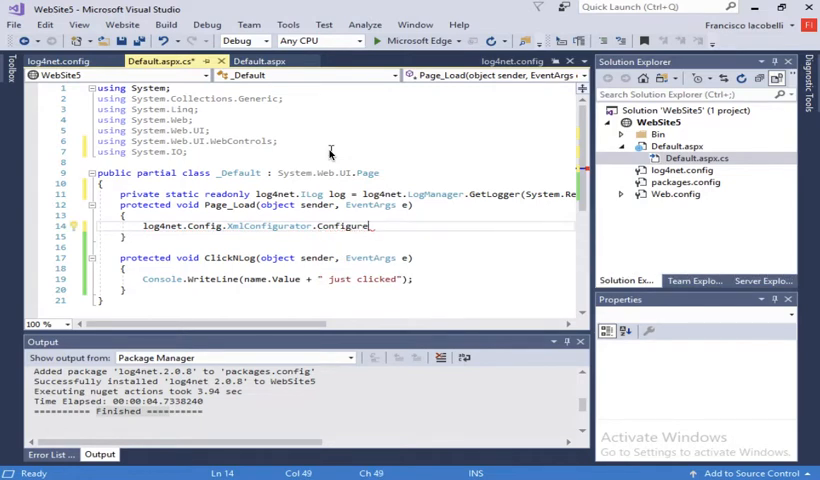
text((new FileInfo()
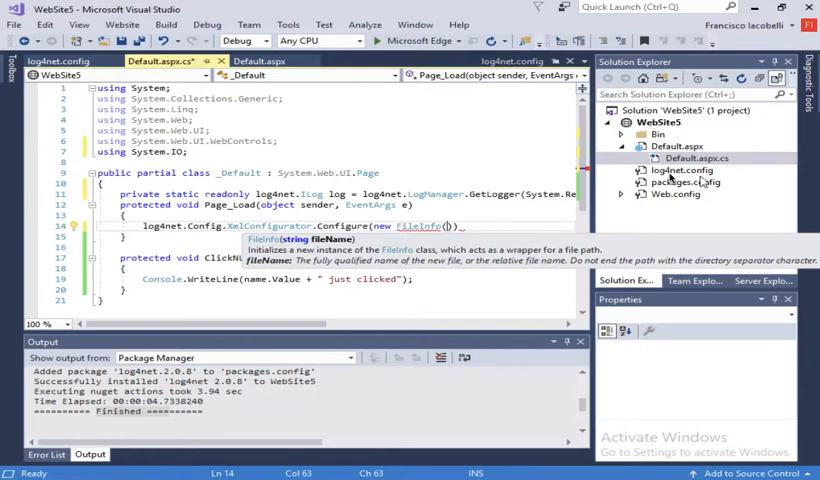
mouse_move(458, 156)
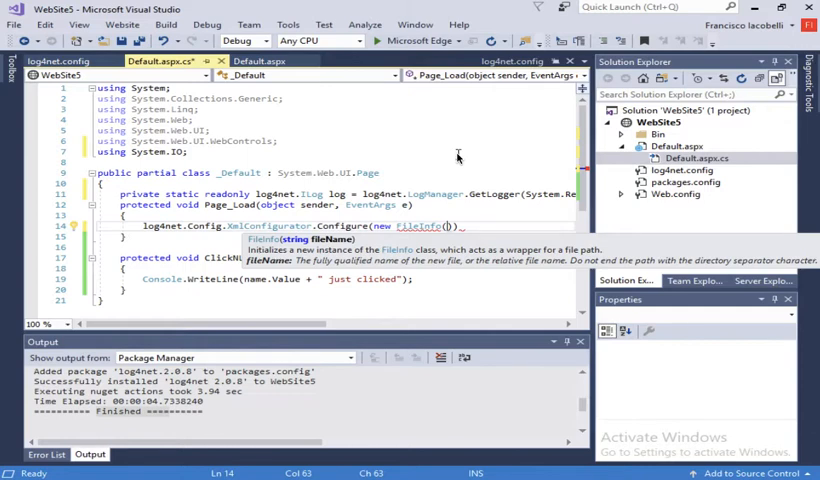
text(Server.MapPath("~)
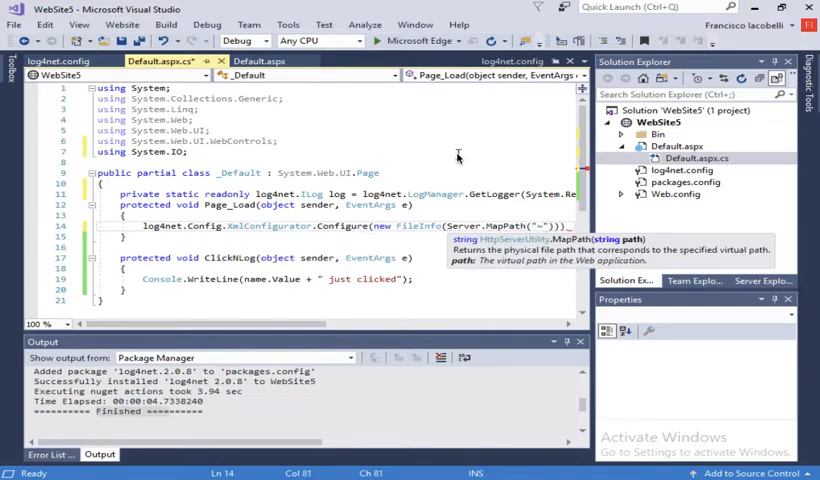
text(/log4n)
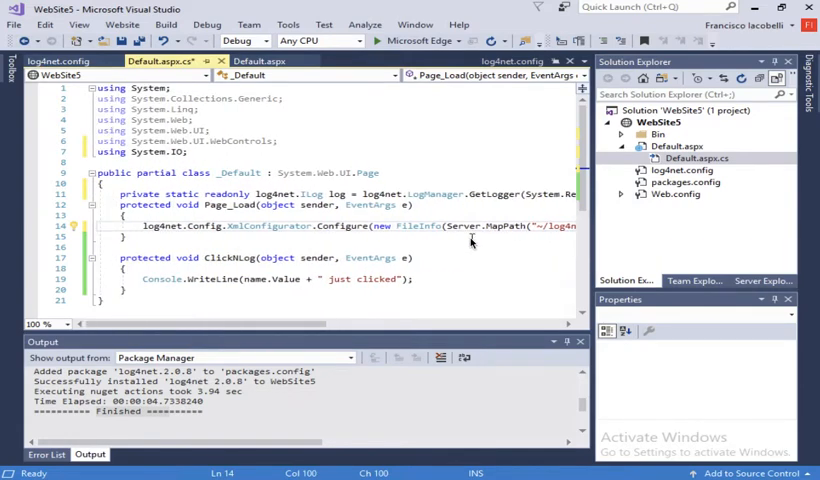
mouse_move(250, 224)
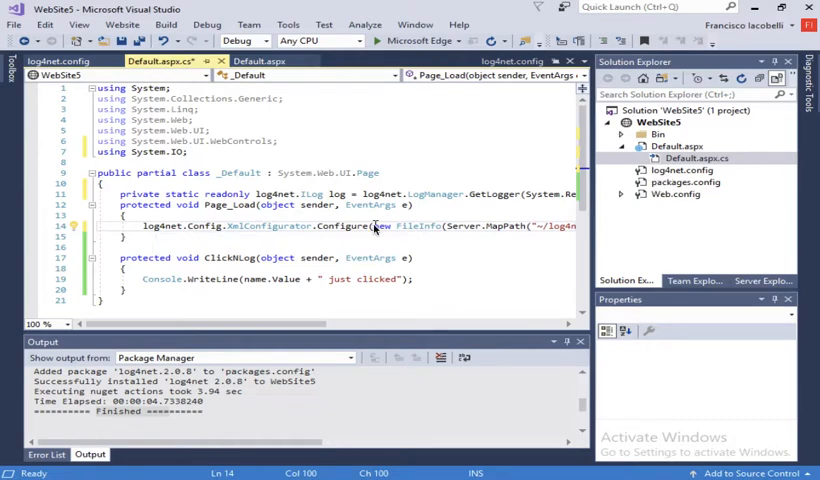
mouse_move(340, 194)
text(log)
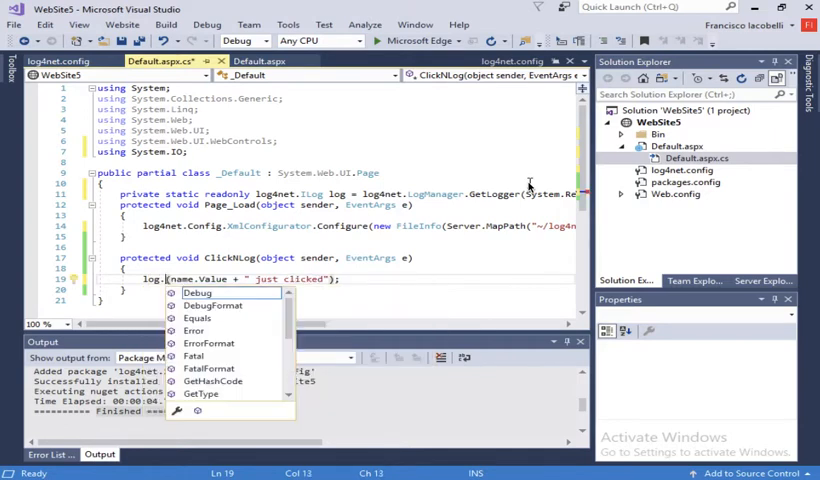
mouse_move(198, 292)
text(Warn)
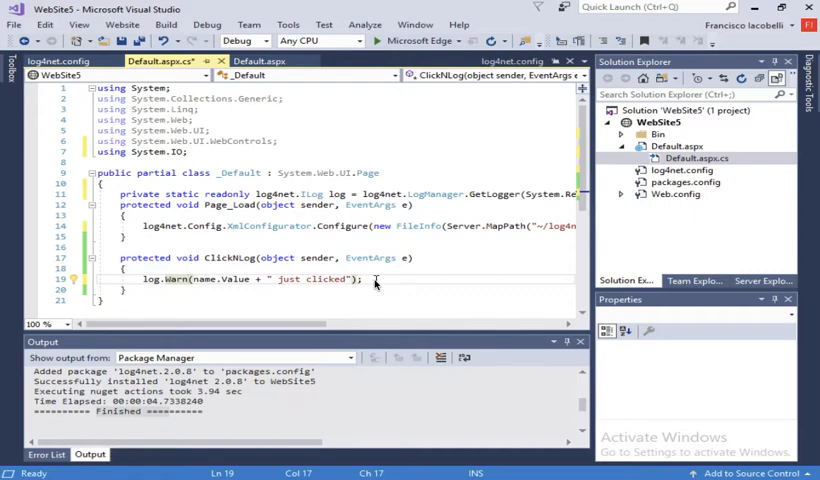
- Save Default.aspx.cs with ClickLog now calling log.Warn(name.Value + " just clicked")
key(ctrl+s)
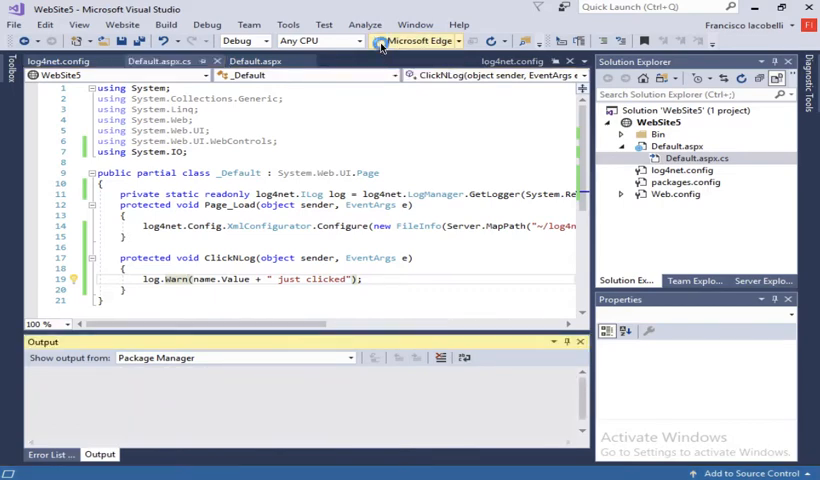
- Run the site in Microsoft Edge, enter anita in the text box and submit it with go
click(382, 40)
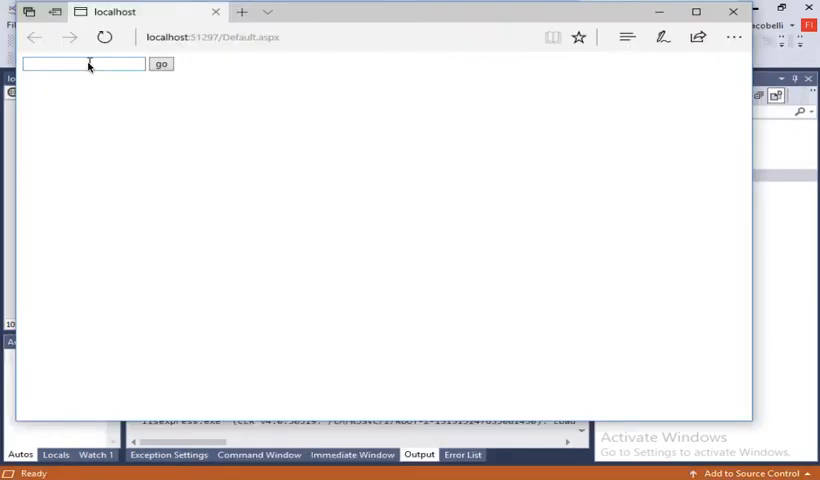
text(anita)
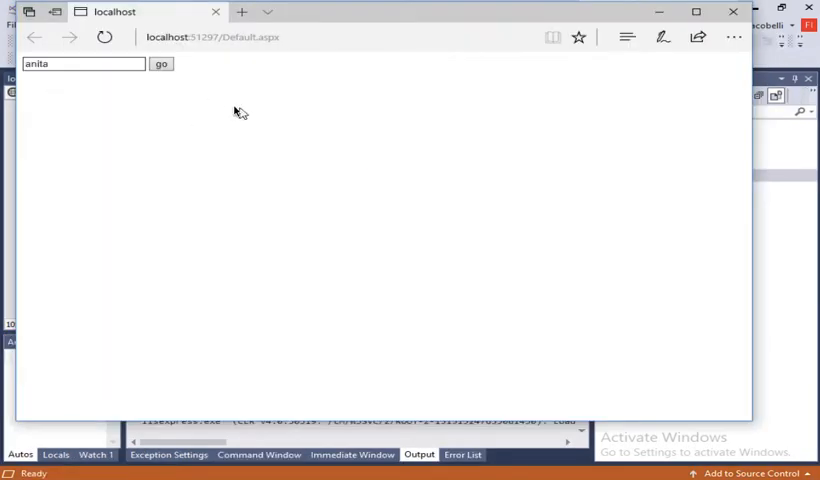
click(160, 64)
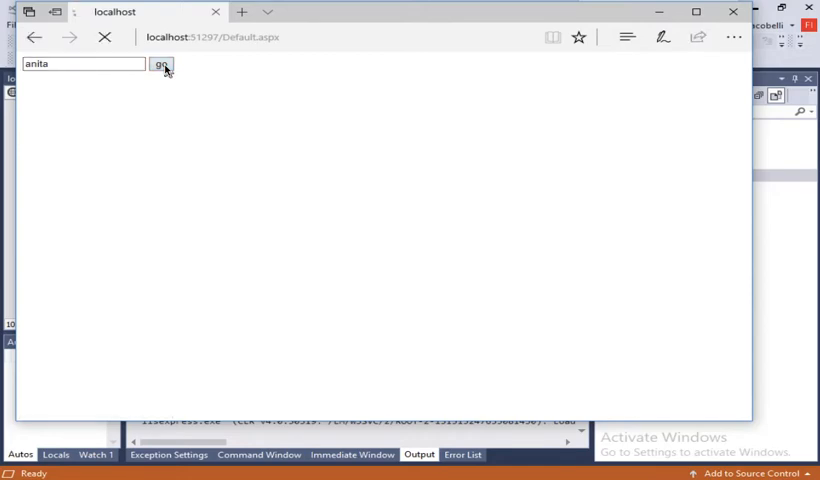
click(160, 64)
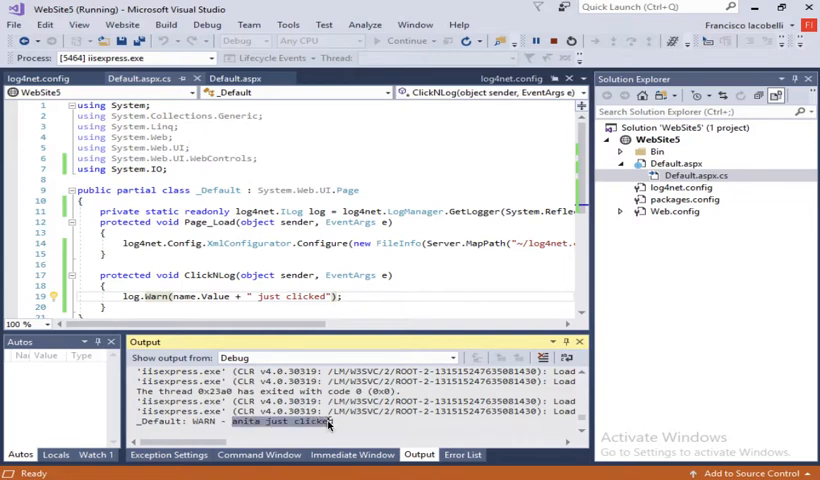
mouse_move(272, 256)
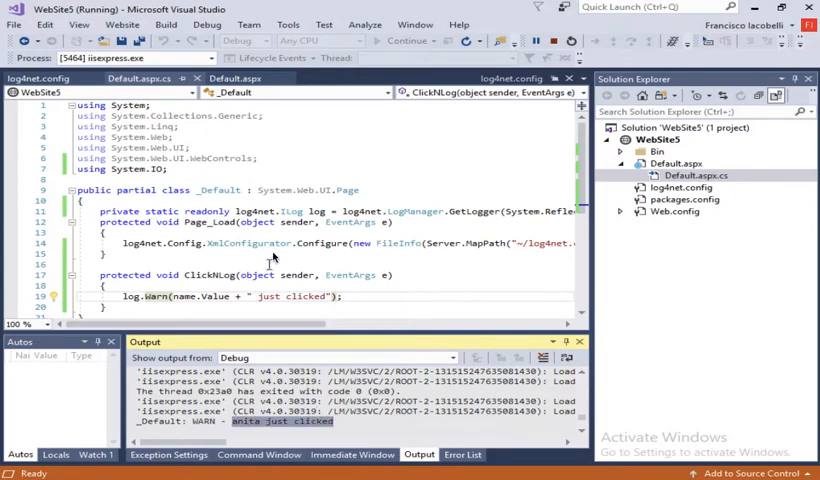
mouse_move(170, 296)
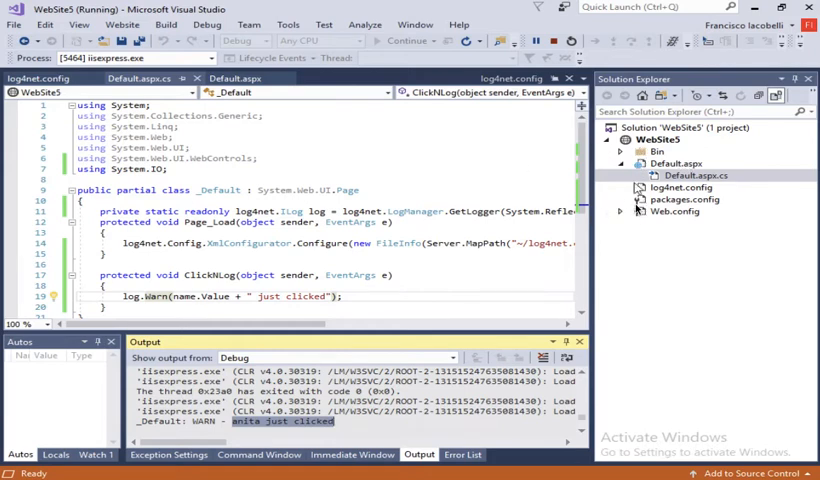
mouse_move(284, 244)
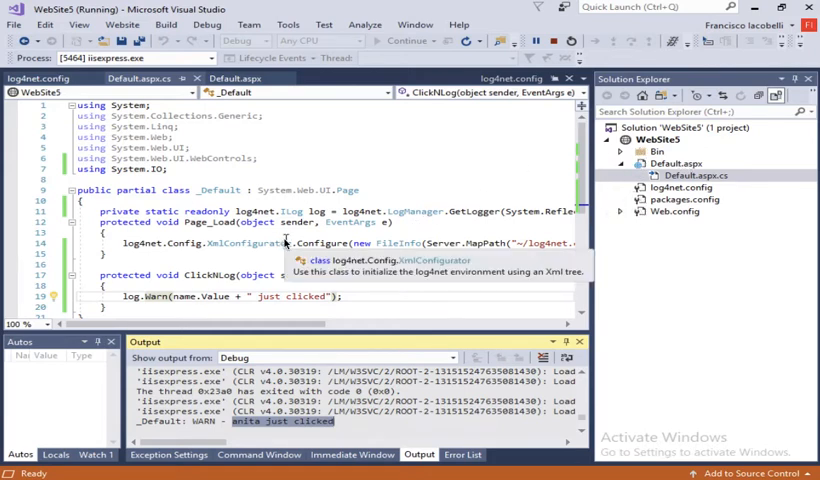
mouse_move(336, 236)
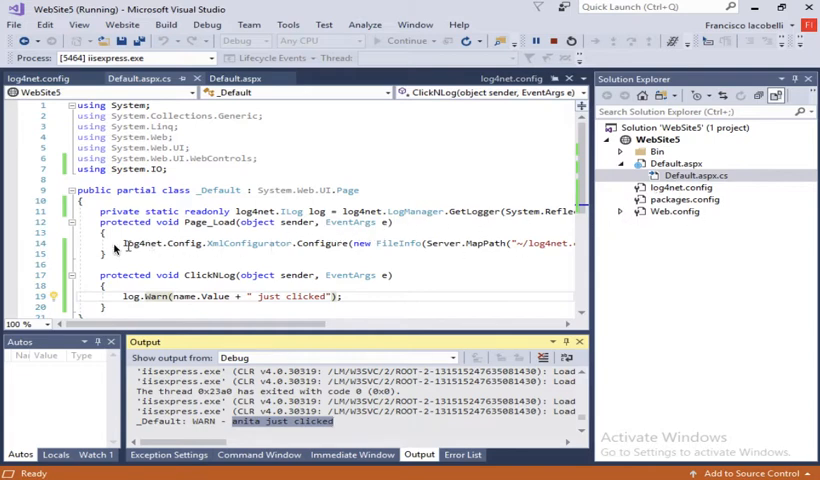
mouse_move(496, 250)
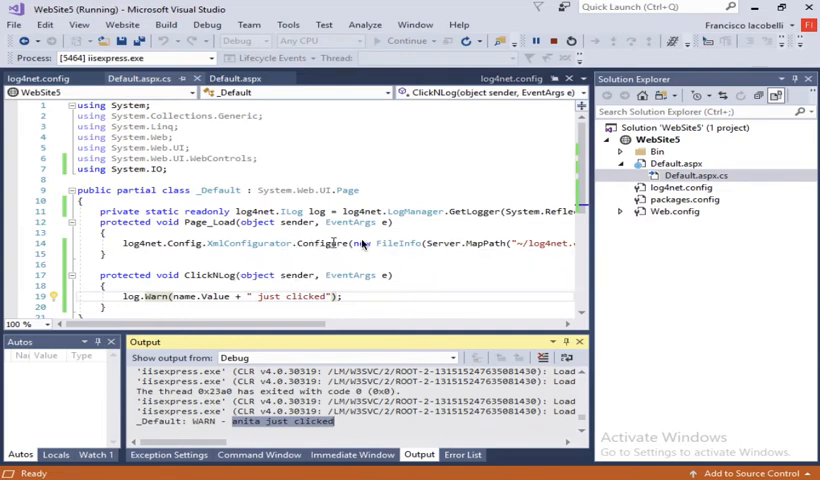
mouse_move(320, 244)
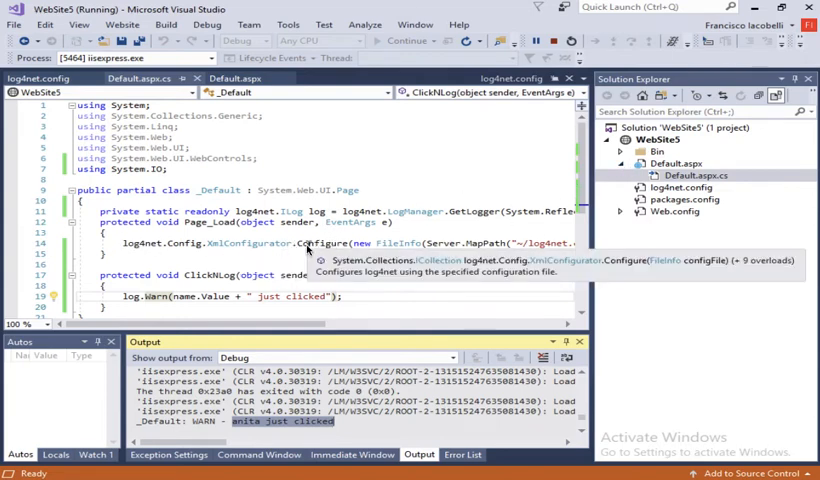
mouse_move(280, 180)
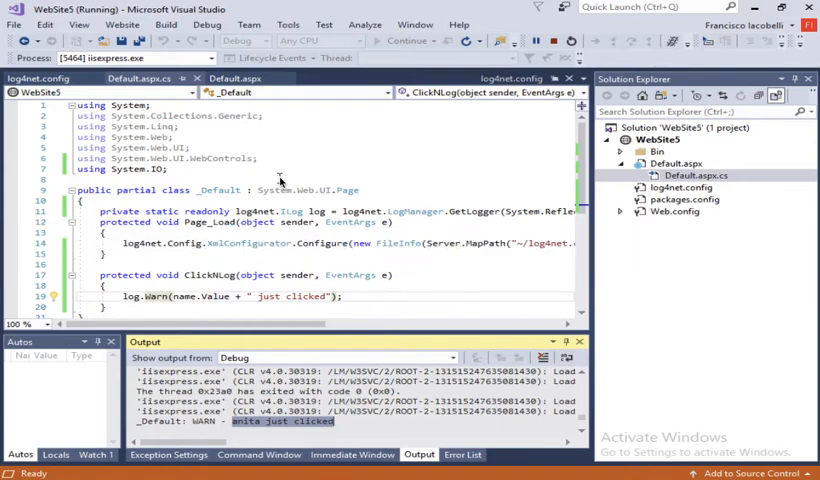
mouse_move(304, 160)
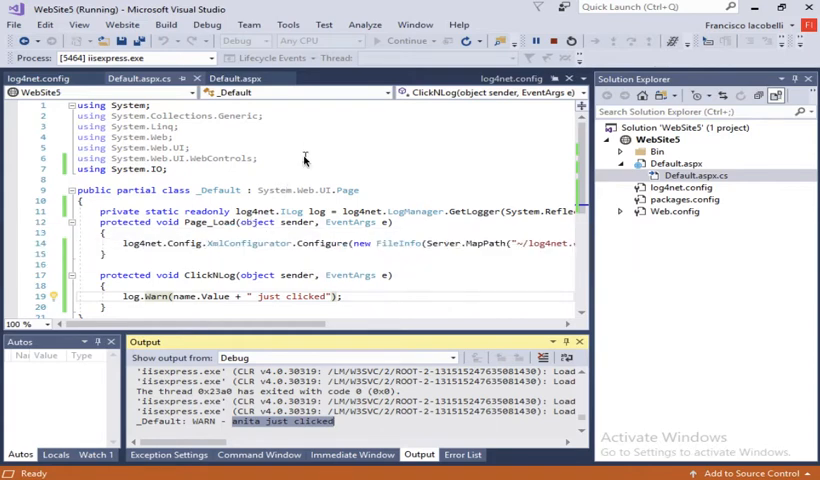
- Read the "Default: WARN - anita just clicked" line in the Debug Output window
click(96, 212)
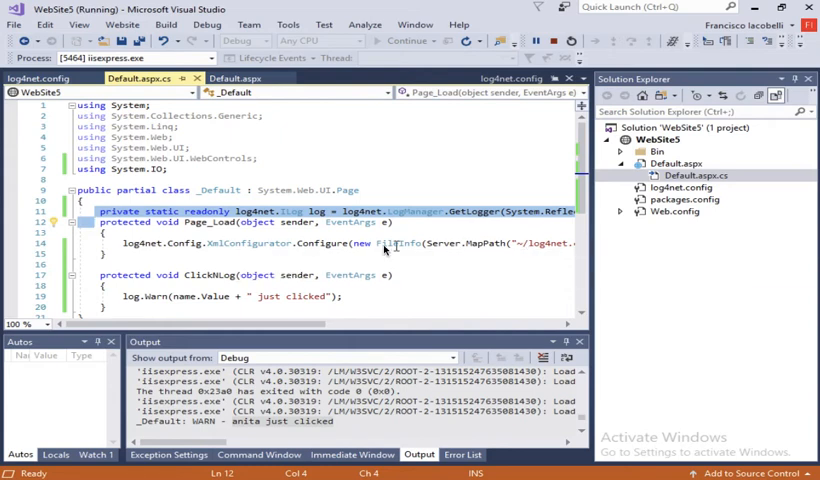
mouse_move(254, 244)
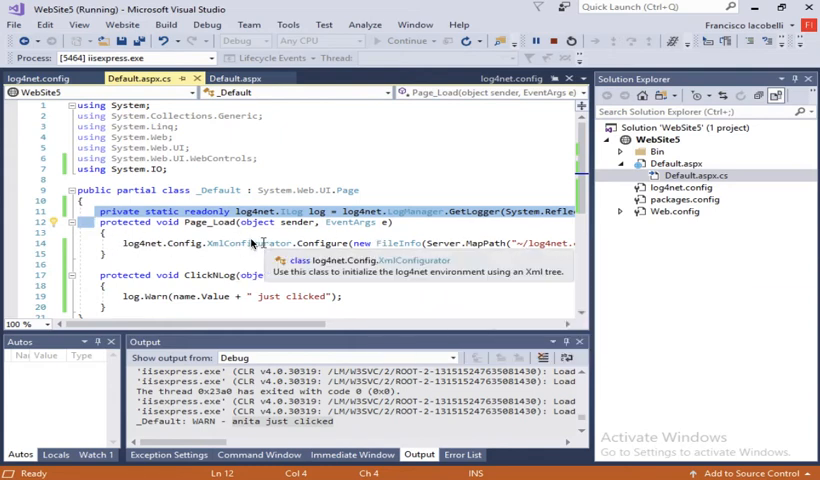